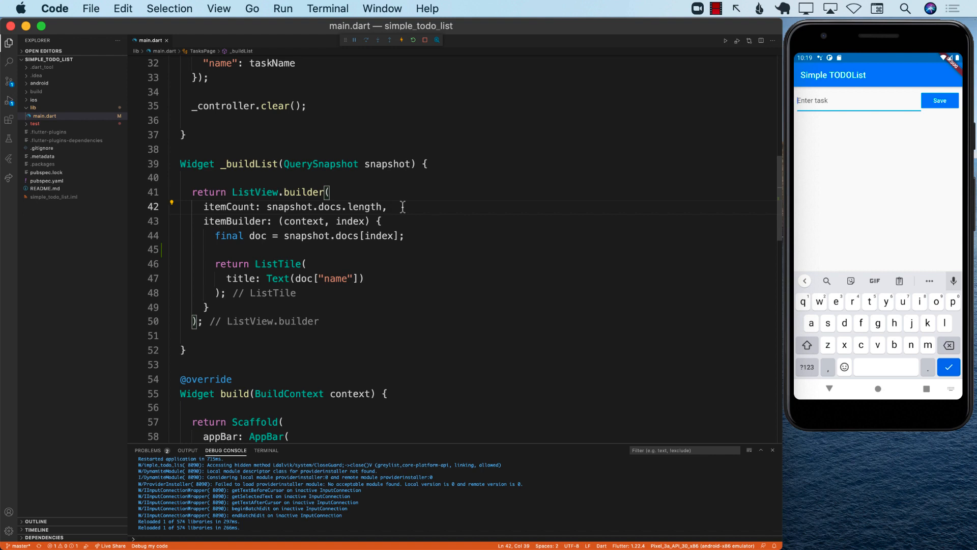
pyautogui.moveTo(392, 220)
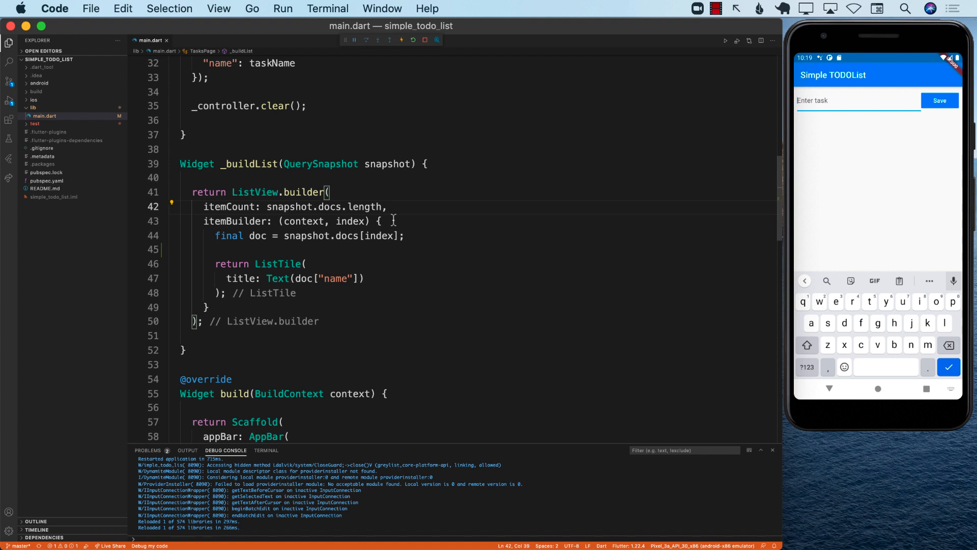
# Step: Add the task 'Wash the car' in the emulator and check its saved Firestore document
pyautogui.click(409, 235)
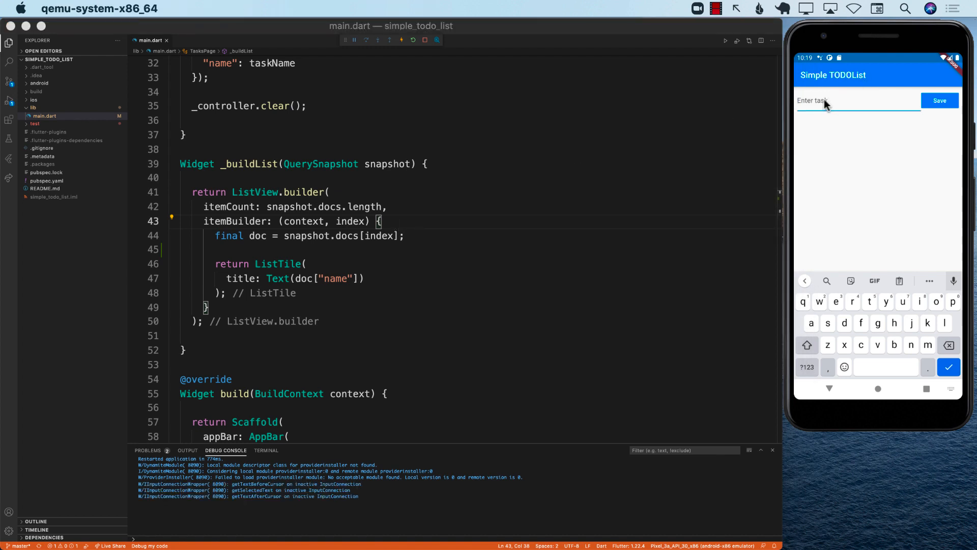
pyautogui.write('Was')
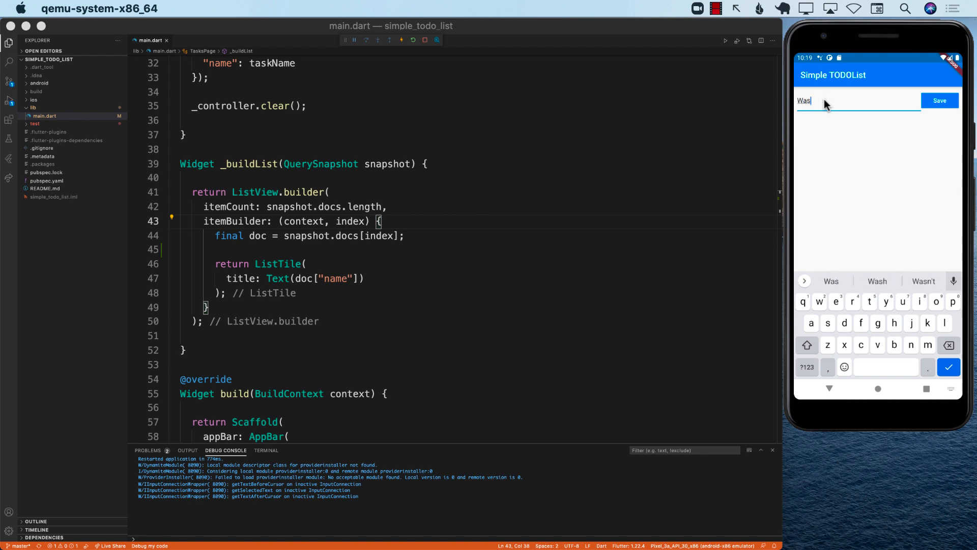
pyautogui.write('Wash the car')
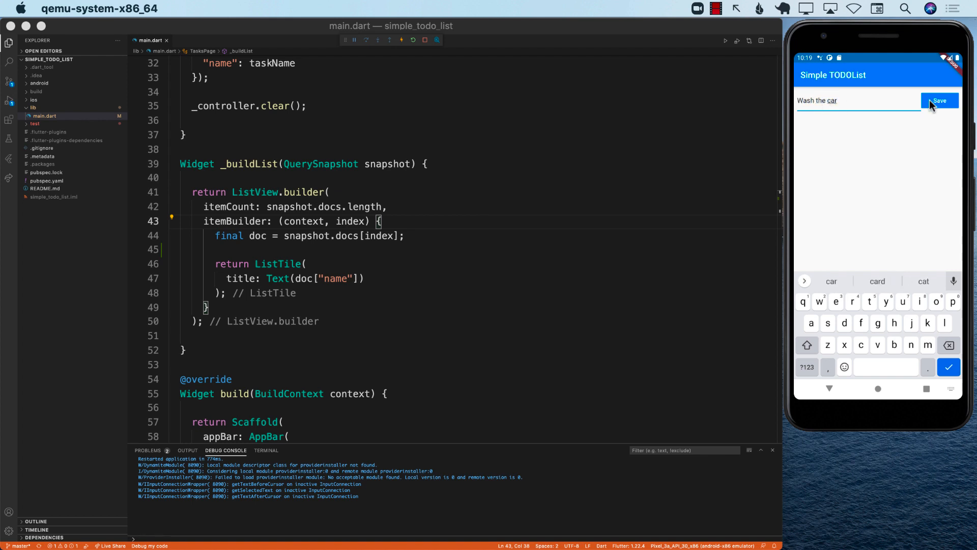
pyautogui.click(939, 101)
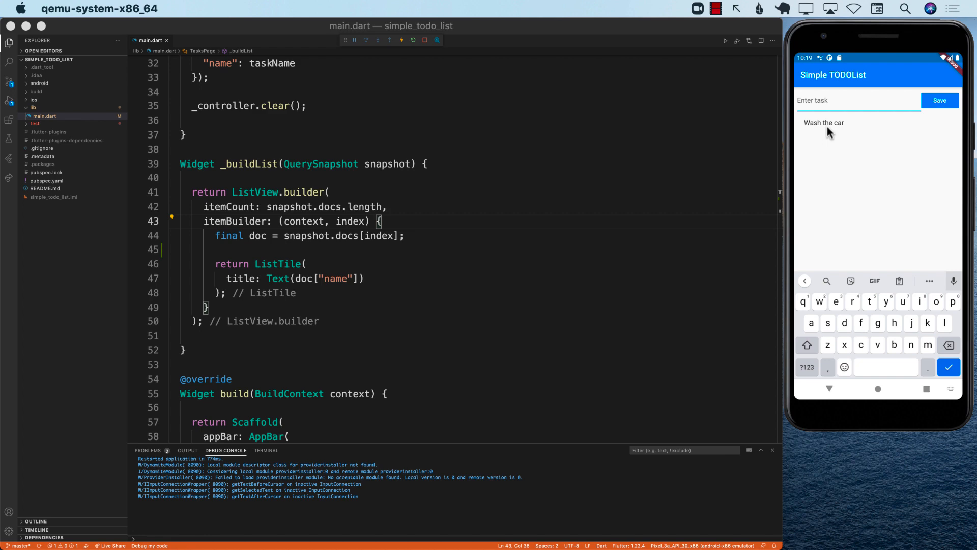
pyautogui.moveTo(660, 169)
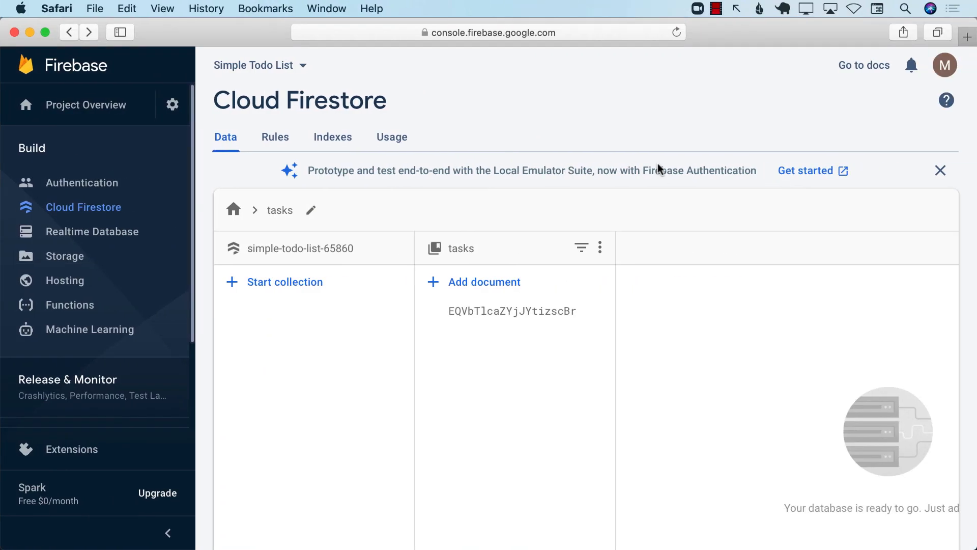
pyautogui.click(512, 312)
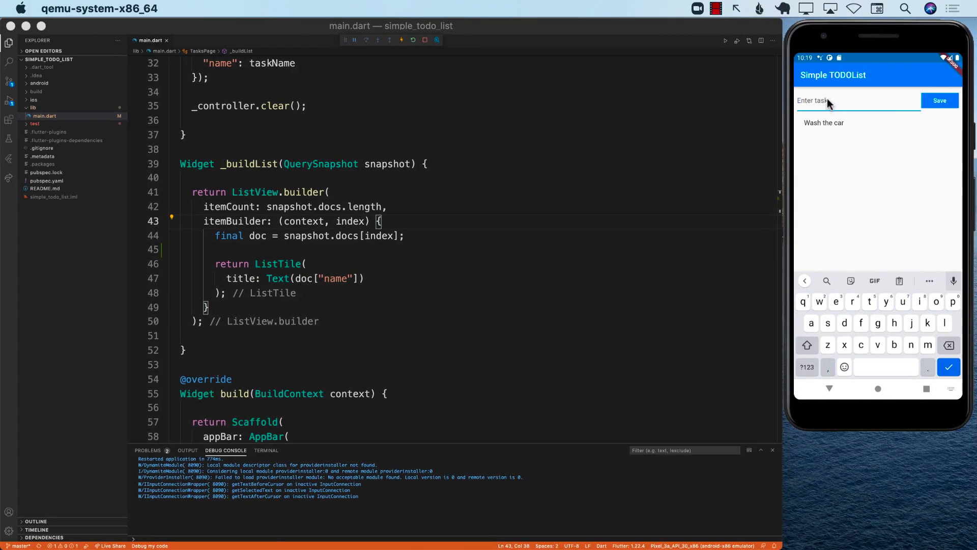
# Step: Add the task 'Feed the dog' and view its new Firestore document
pyautogui.write('Feed the')
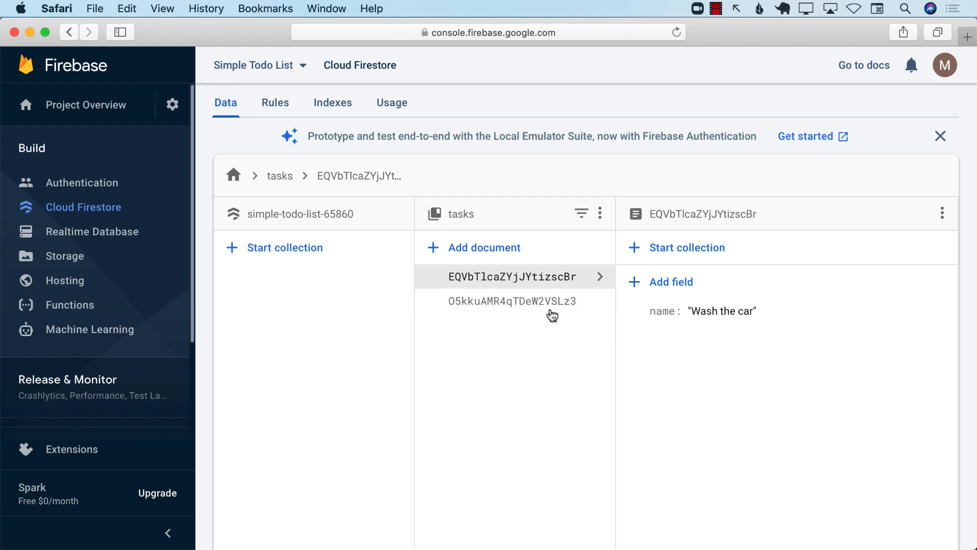
pyautogui.click(513, 301)
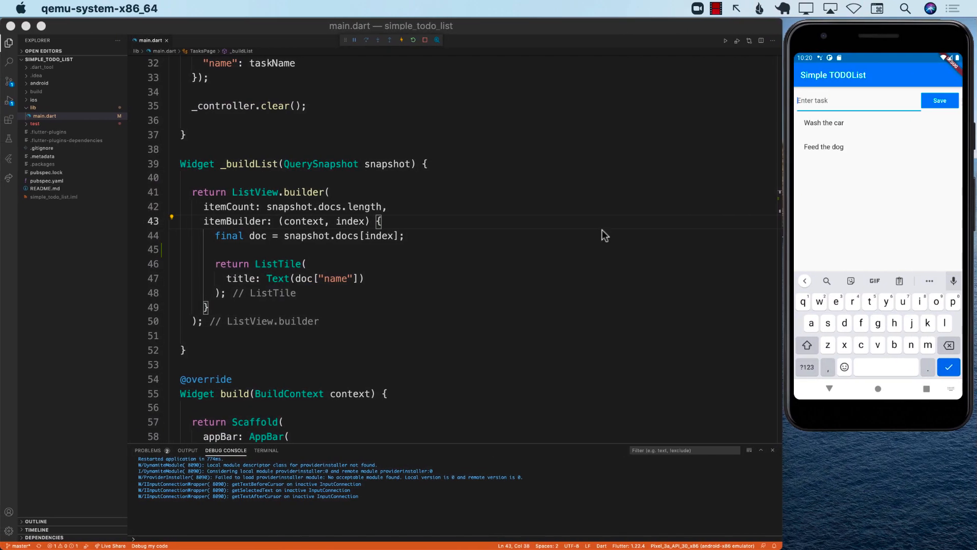
pyautogui.click(411, 235)
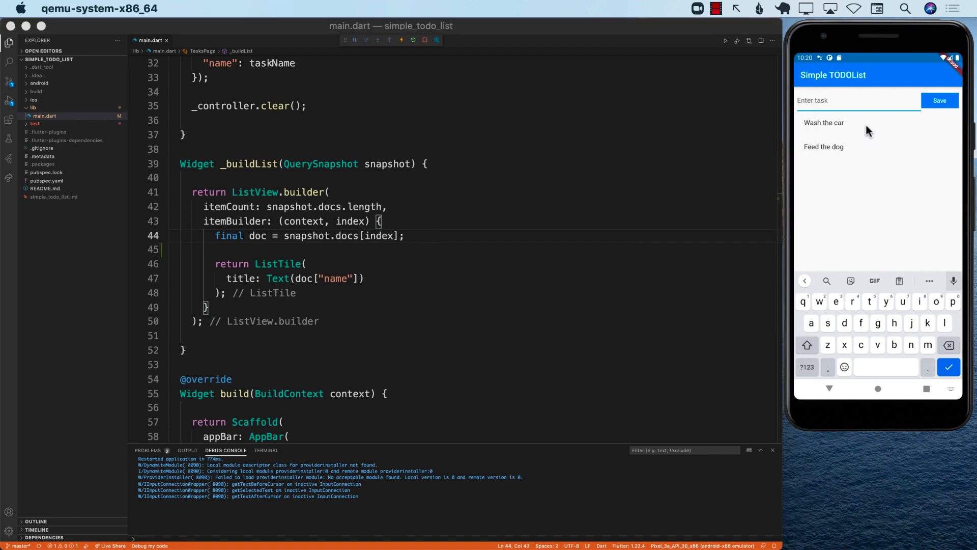
pyautogui.moveTo(930, 129)
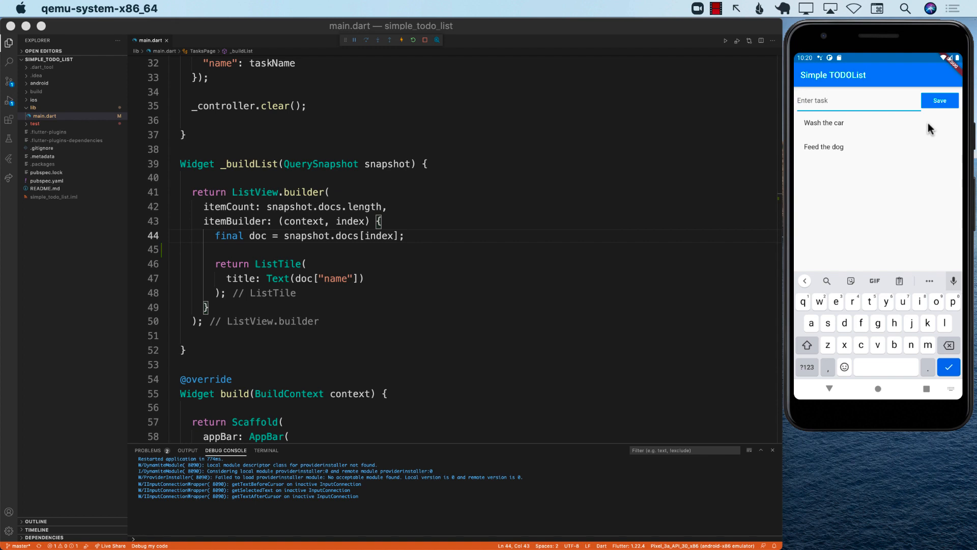
pyautogui.moveTo(345, 266)
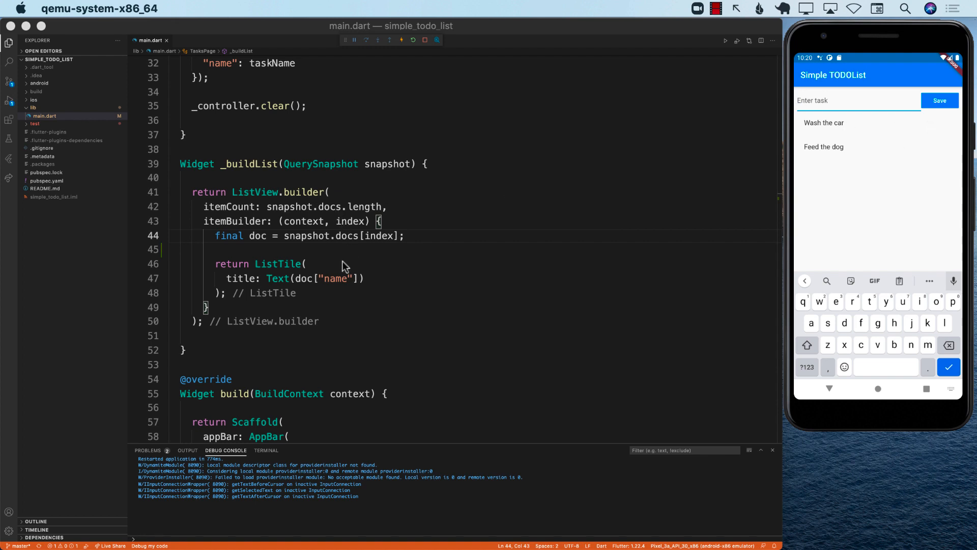
pyautogui.click(379, 278)
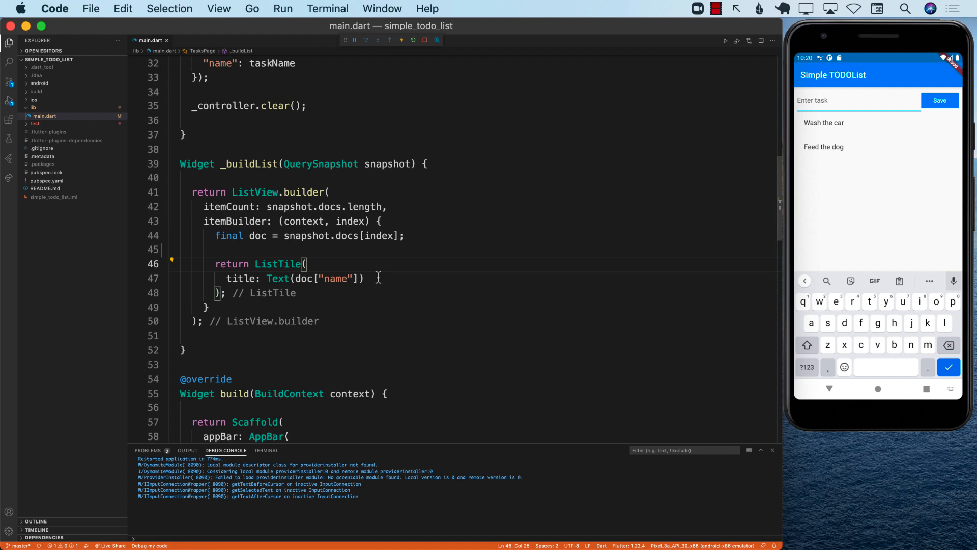
pyautogui.moveTo(268, 255)
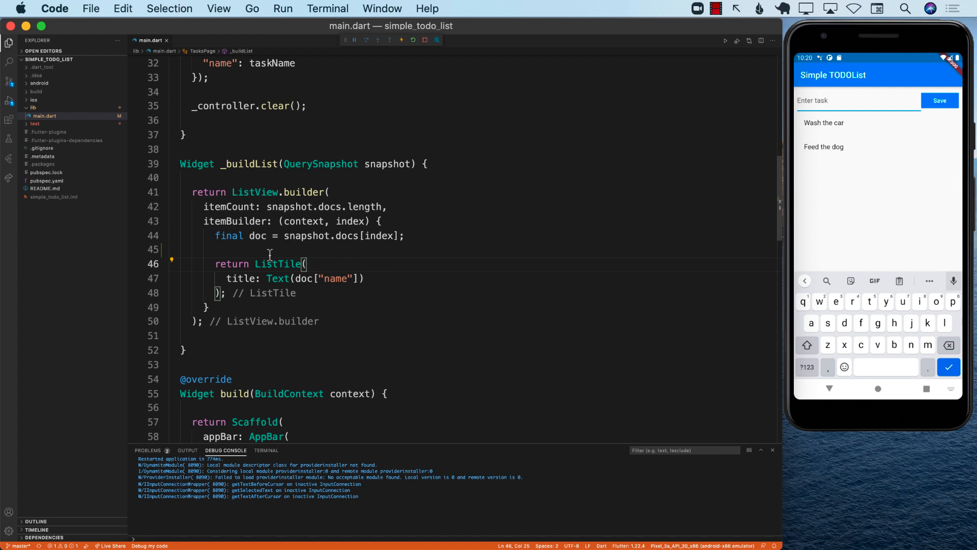
# Step: Return Dismissible(child: ListTile(title: Text(doc["name"]))) from _buildList via autocomplete
pyautogui.press('enter')
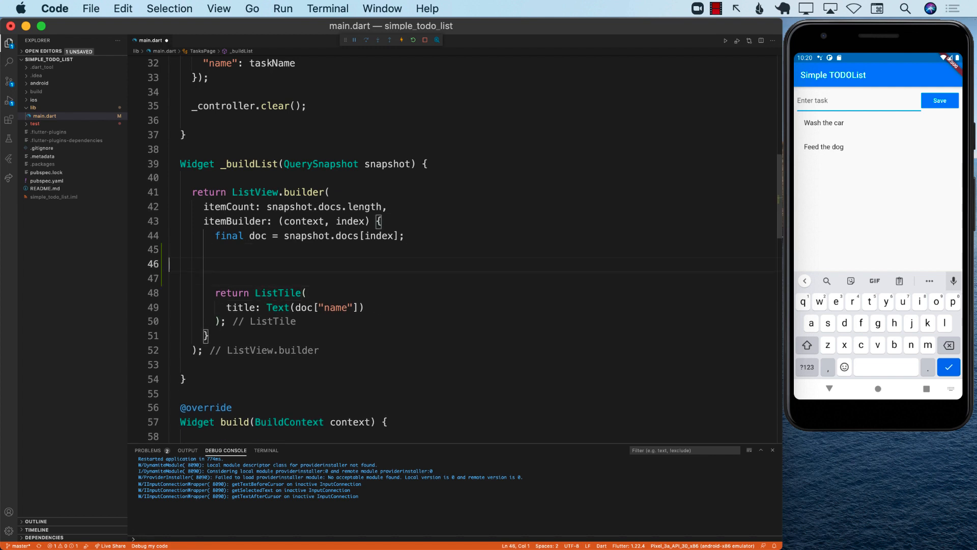
pyautogui.write('return')
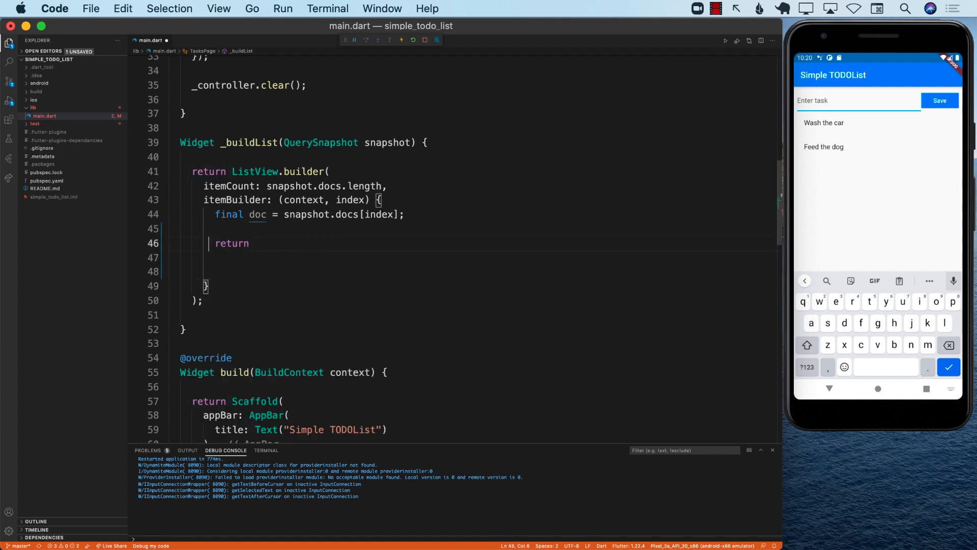
pyautogui.write('Dismissible(')
pyautogui.click(478, 258)
pyautogui.write('child: ,')
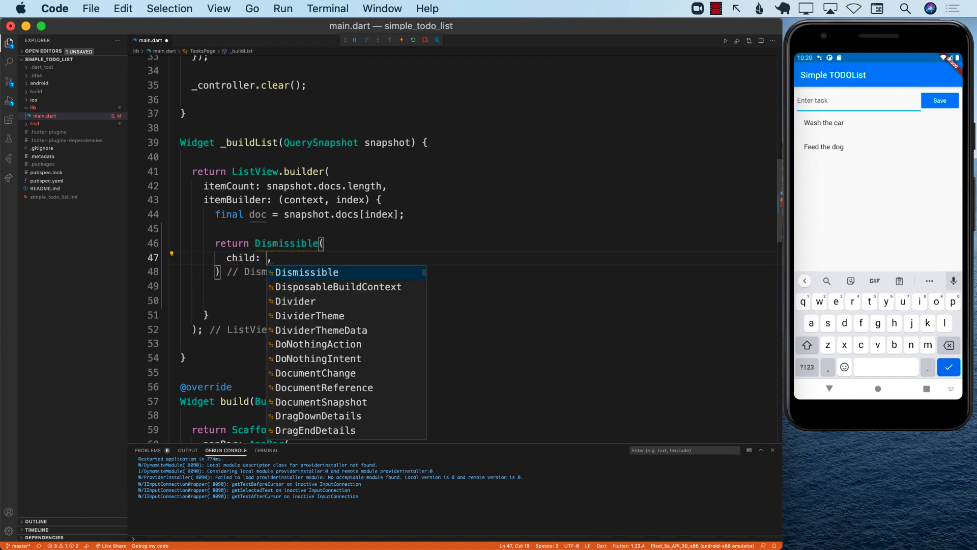
pyautogui.write('ListTile(')
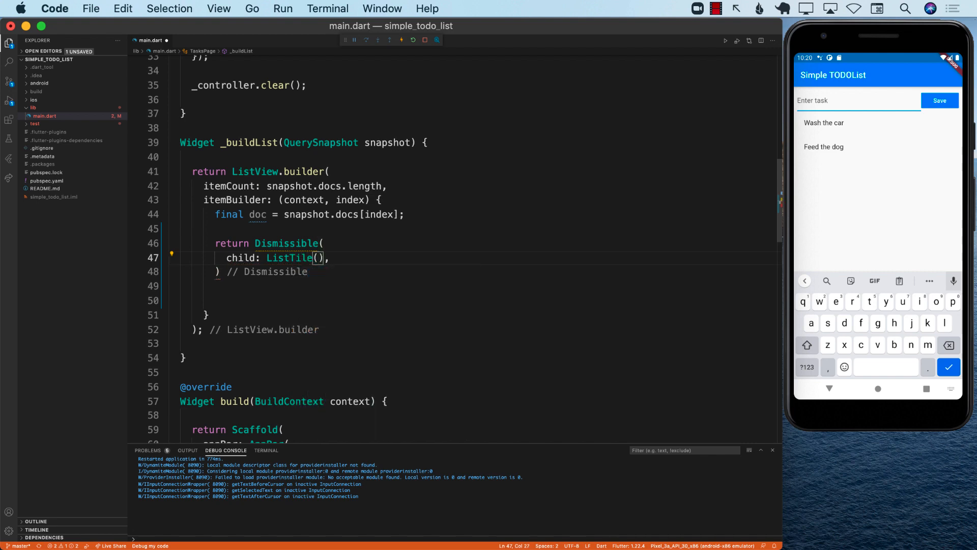
pyautogui.write('title: Text')
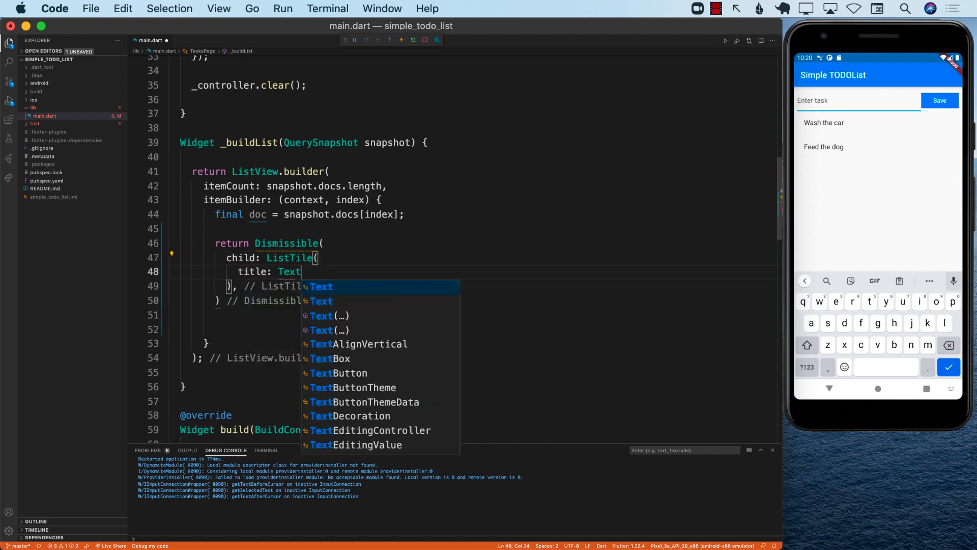
pyautogui.write('(doc["nam')
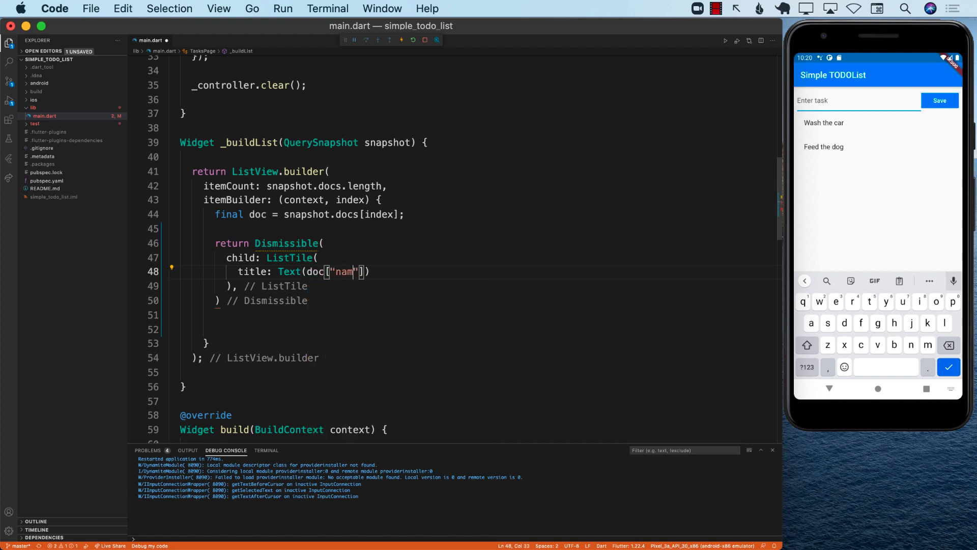
pyautogui.write('e')
pyautogui.click(474, 301)
pyautogui.write(';')
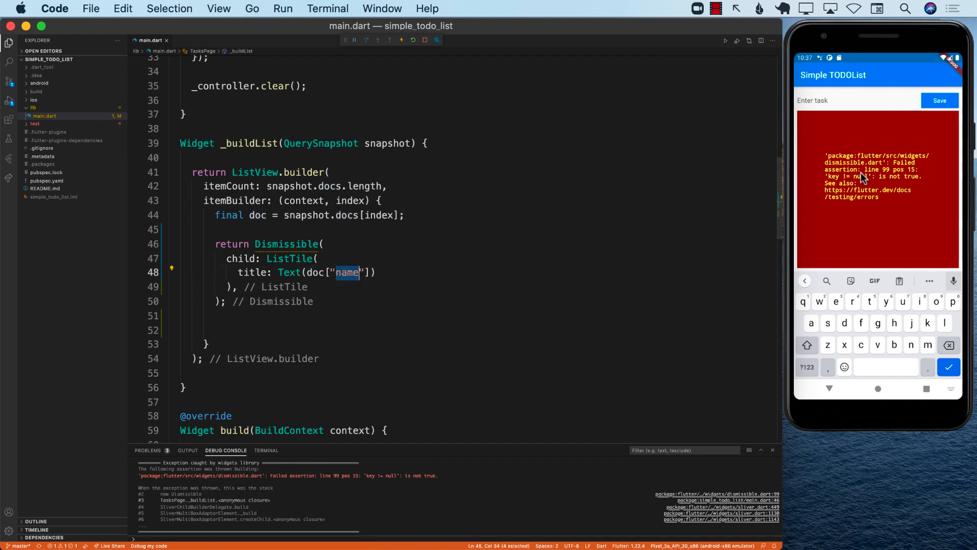
pyautogui.moveTo(332, 251)
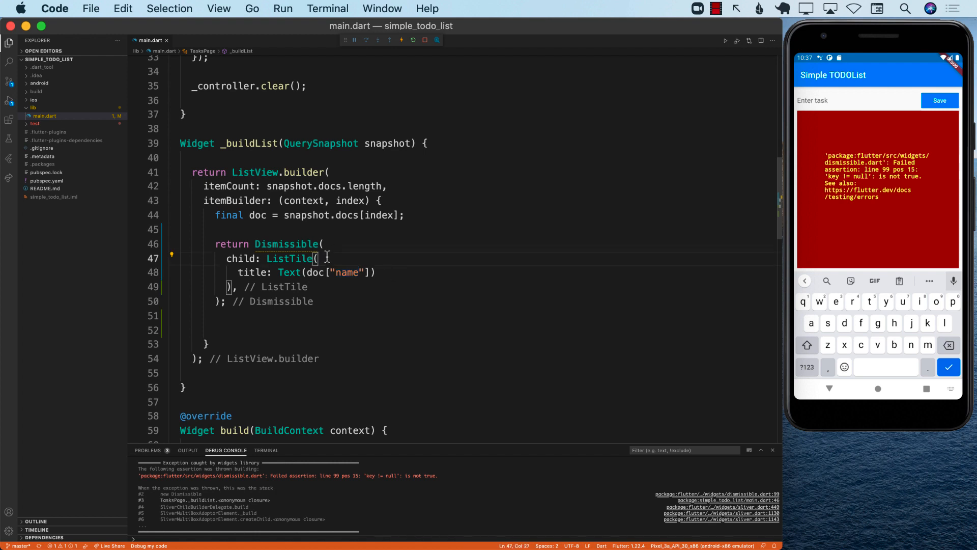
pyautogui.moveTo(349, 302)
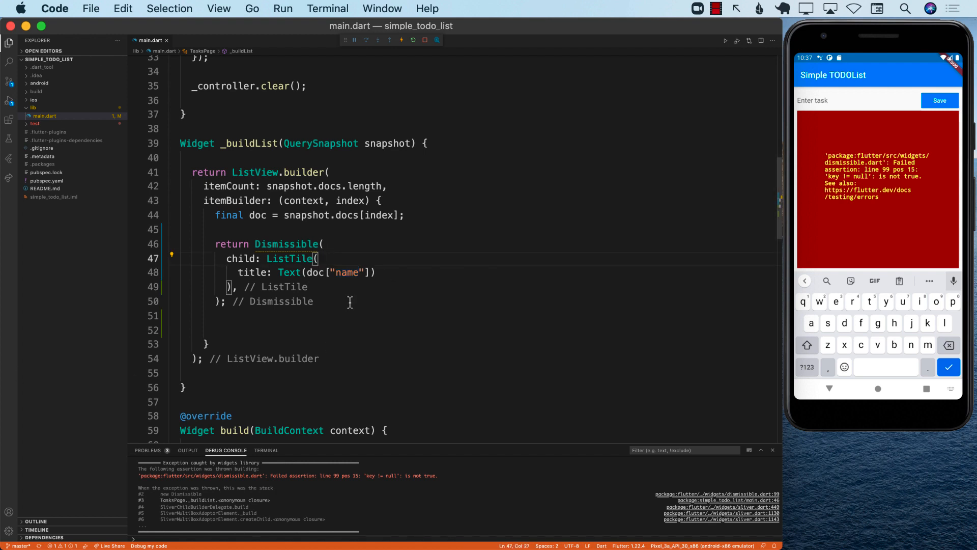
pyautogui.moveTo(283, 243)
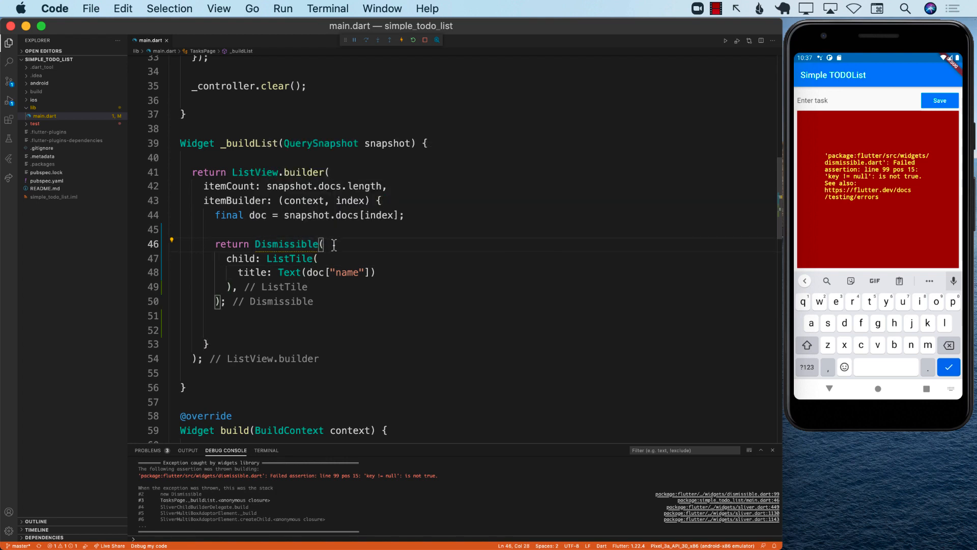
# Step: Set the Dismissible's key to Key(doc.id) on a new argument line
pyautogui.press('Return')
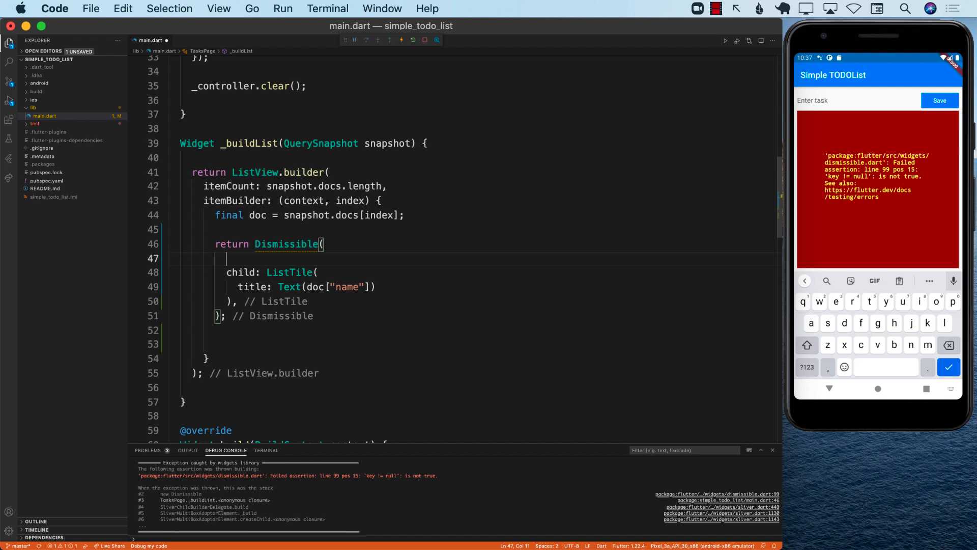
pyautogui.write('key:')
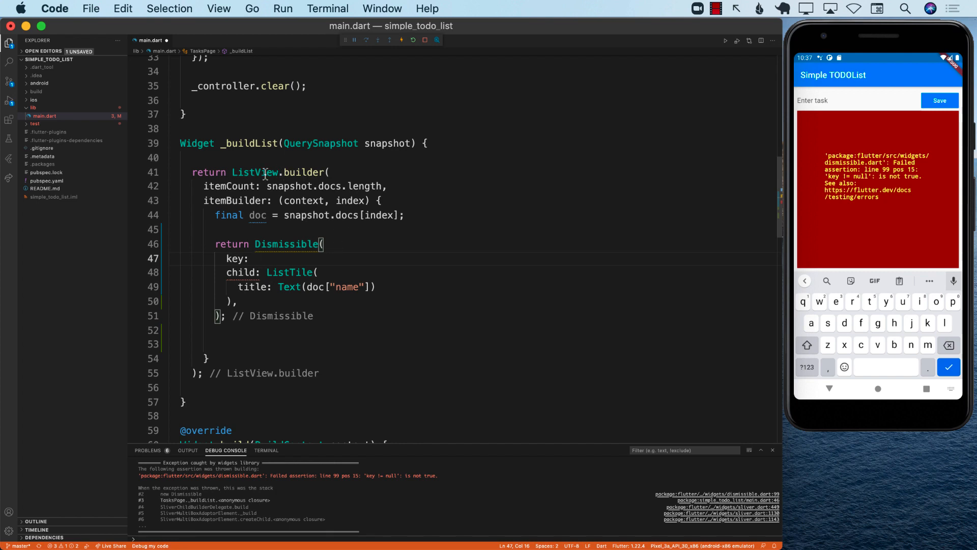
pyautogui.moveTo(252, 214)
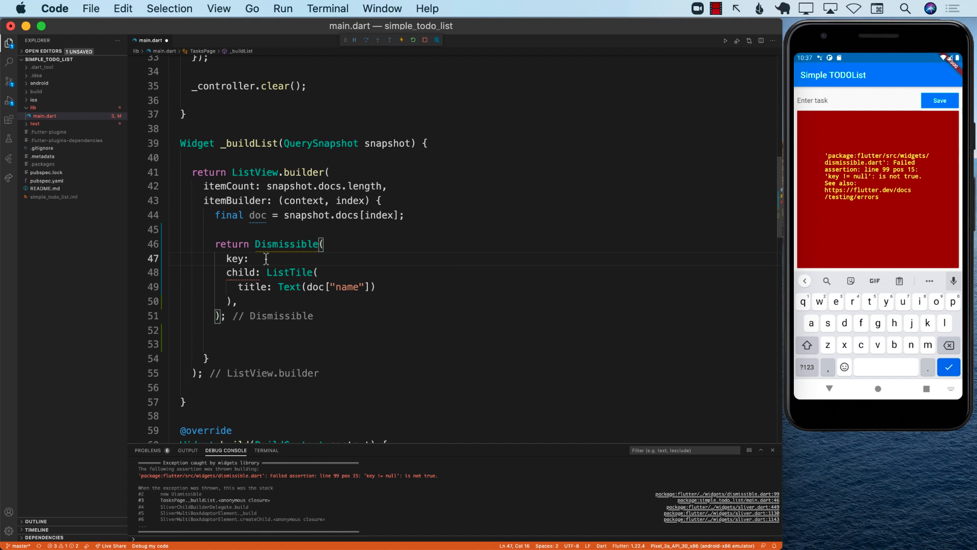
pyautogui.write('Key(value')
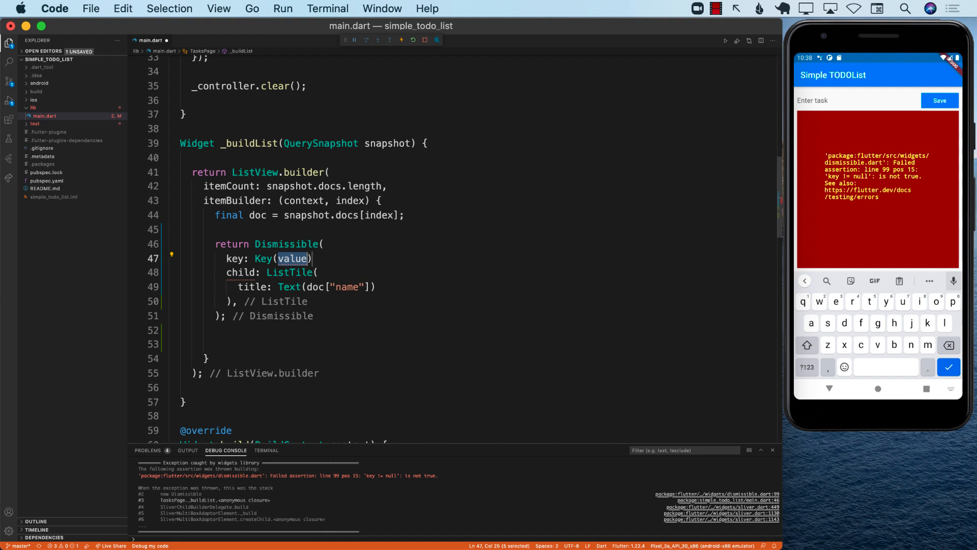
pyautogui.write('doc.')
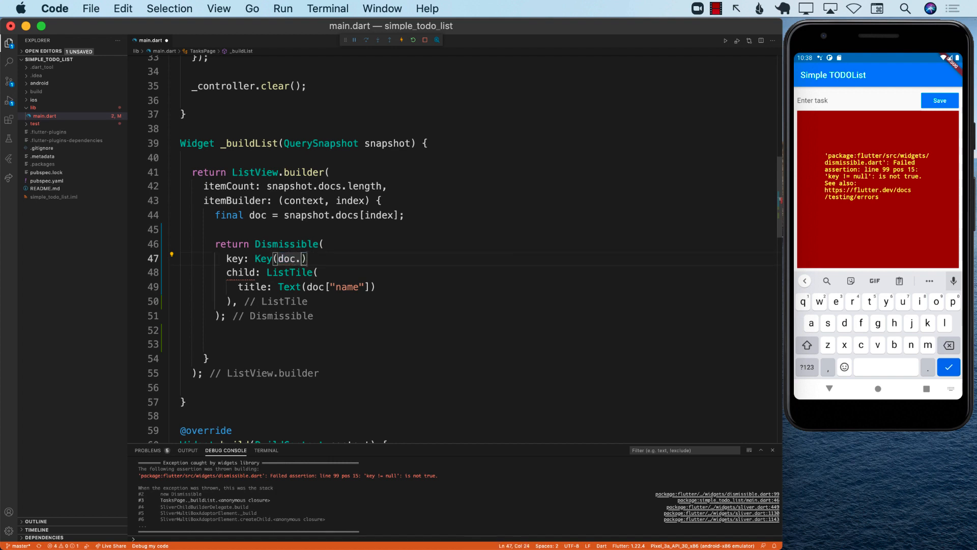
pyautogui.write('id),')
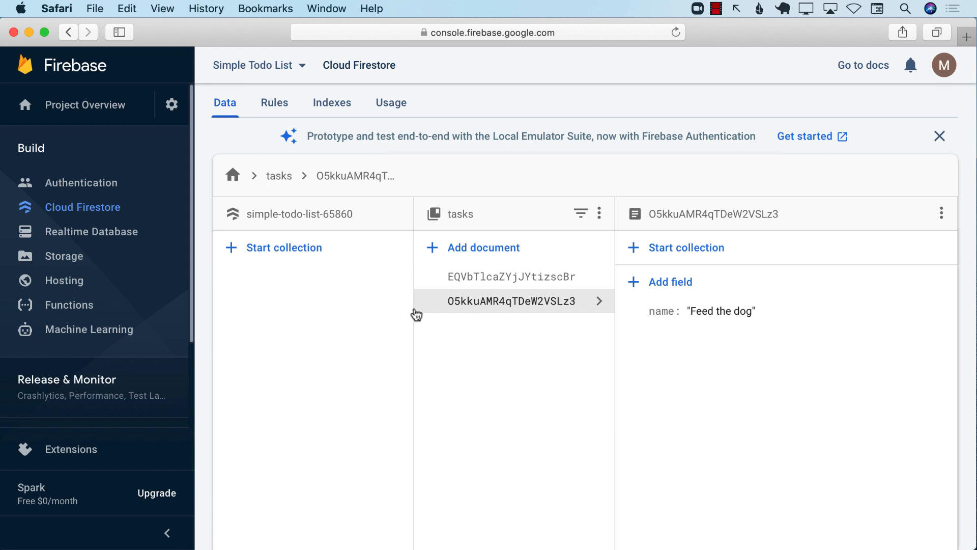
# Step: Open the EQVbTlcaZYjJYtizscBr tasks document showing name 'Wash the car'
pyautogui.click(511, 276)
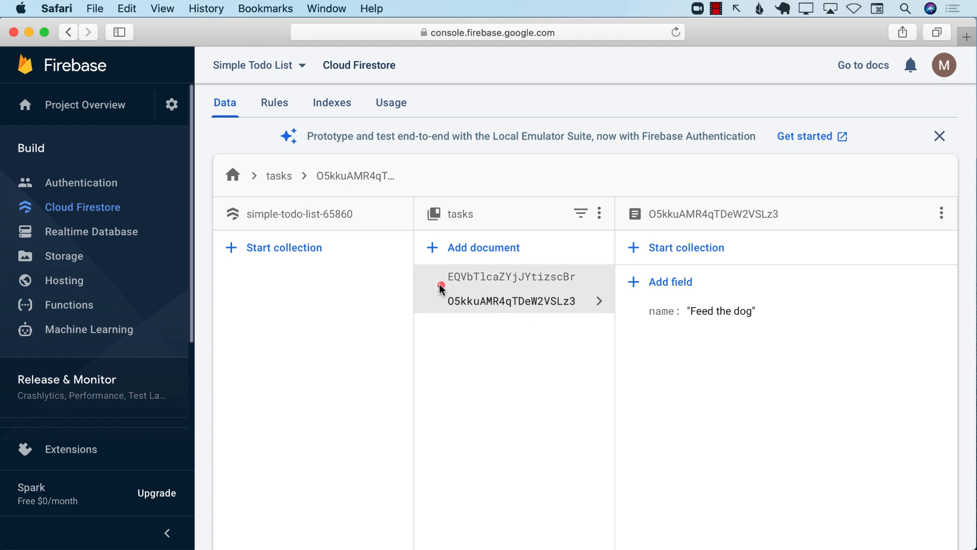
pyautogui.click(511, 275)
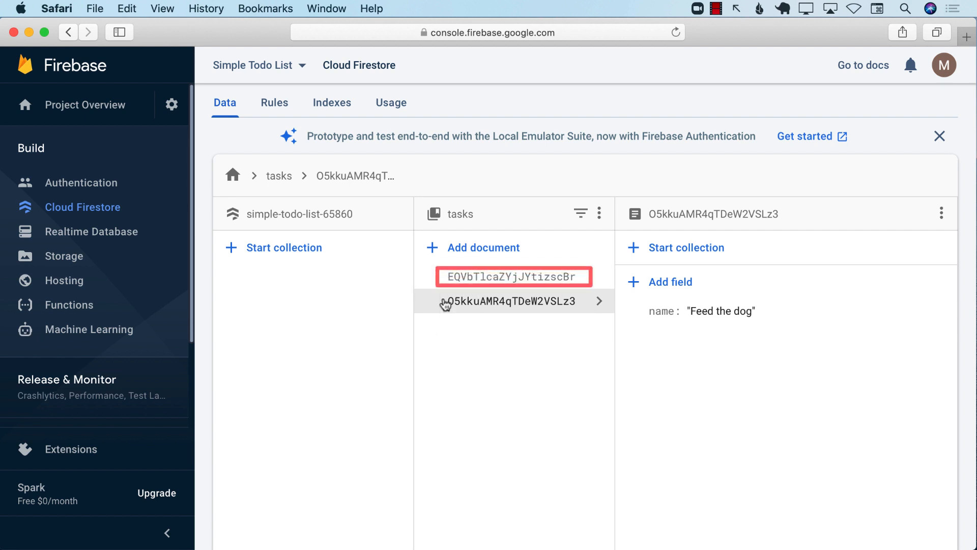
pyautogui.moveTo(496, 276)
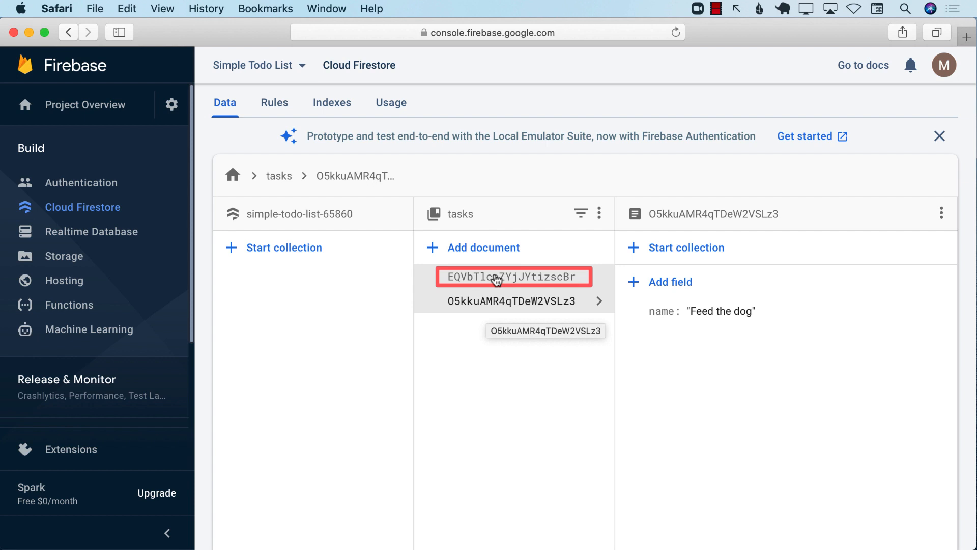
pyautogui.moveTo(513, 276)
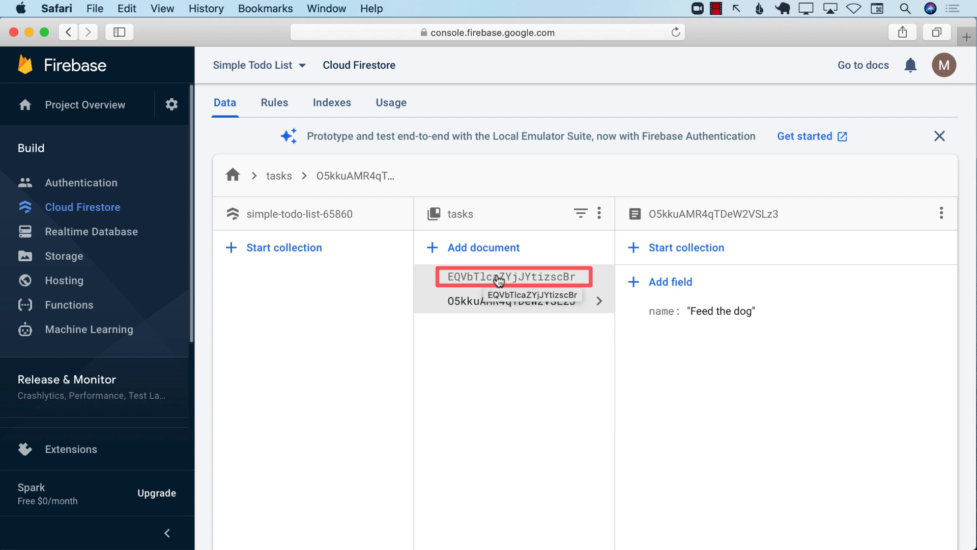
pyautogui.moveTo(560, 331)
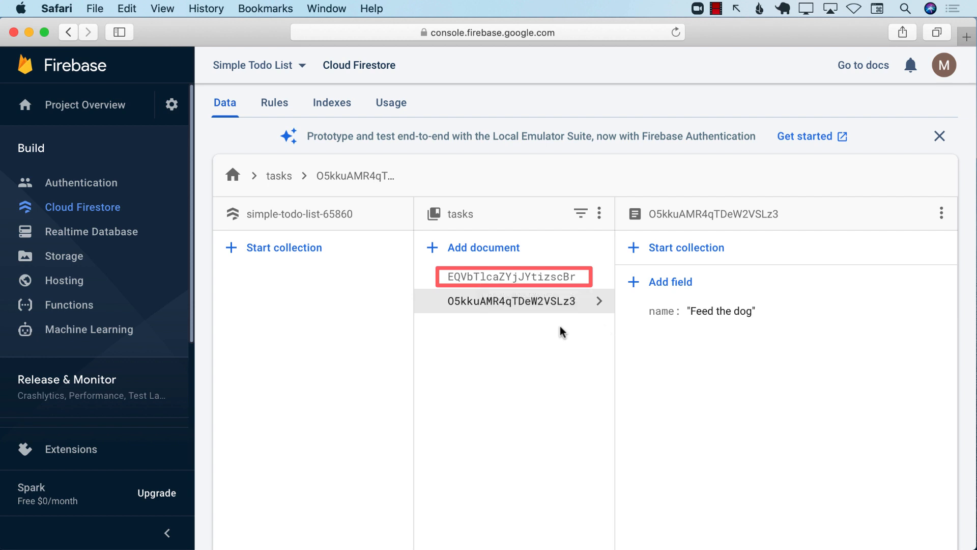
pyautogui.moveTo(678, 318)
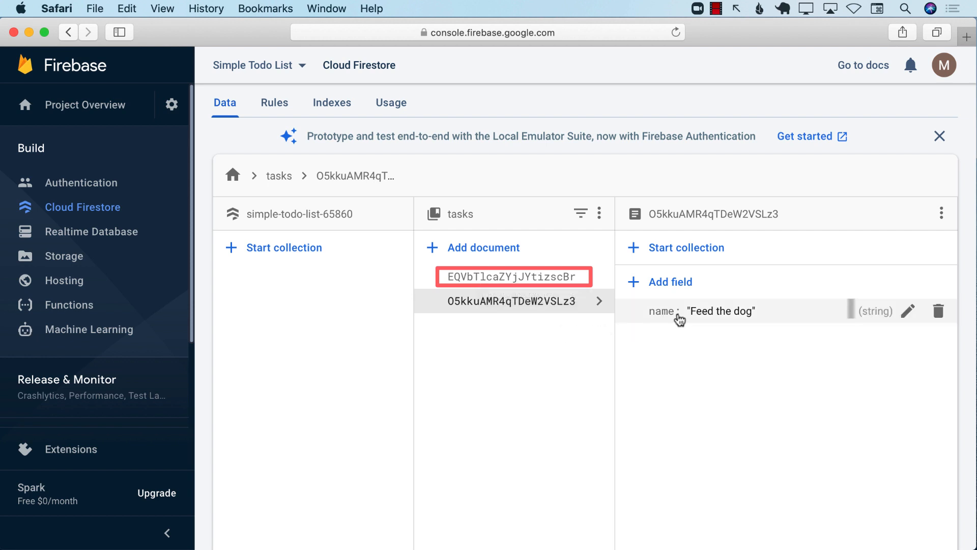
pyautogui.moveTo(750, 316)
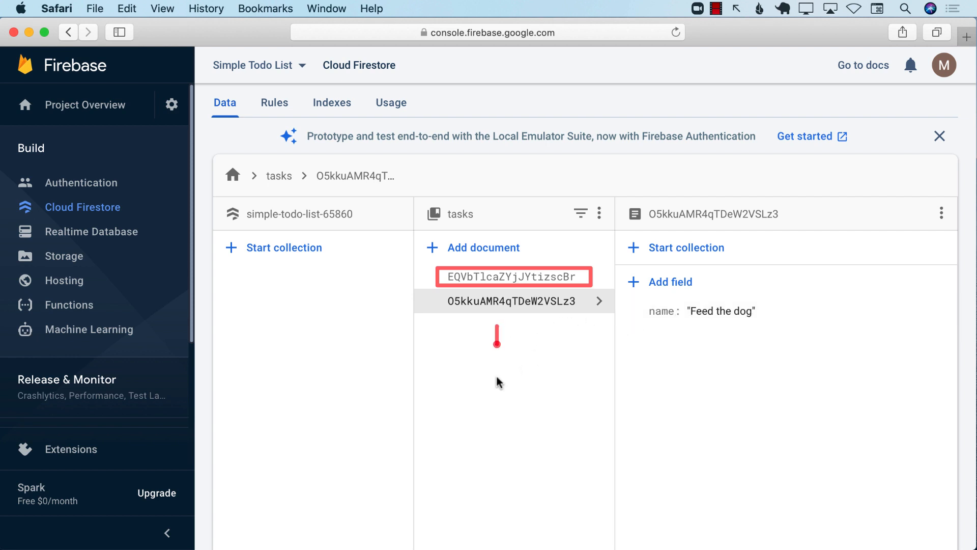
pyautogui.moveTo(748, 311)
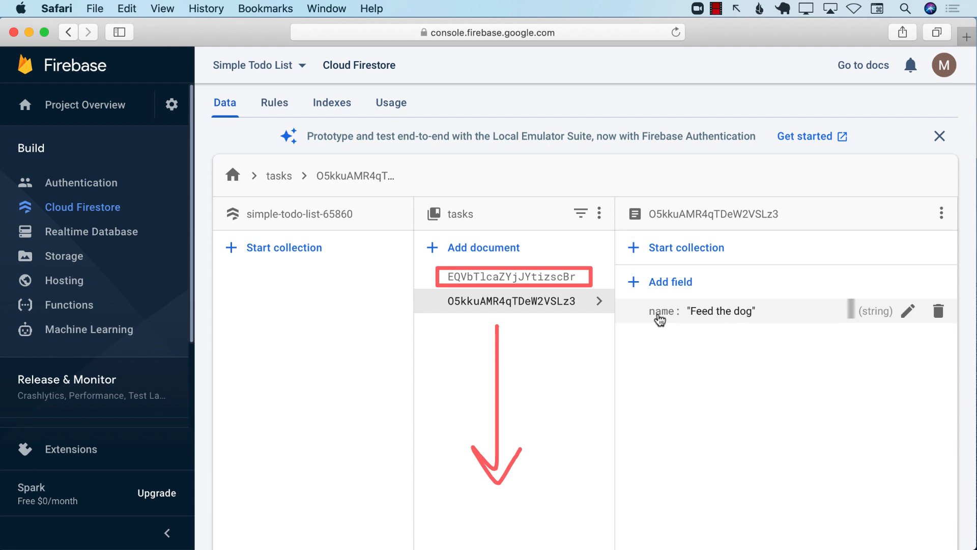
pyautogui.moveTo(763, 317)
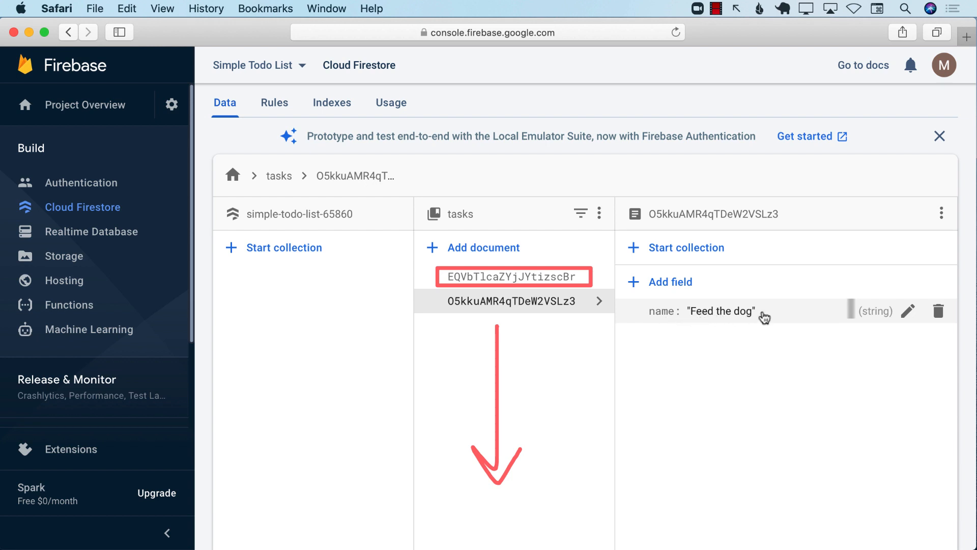
pyautogui.moveTo(539, 378)
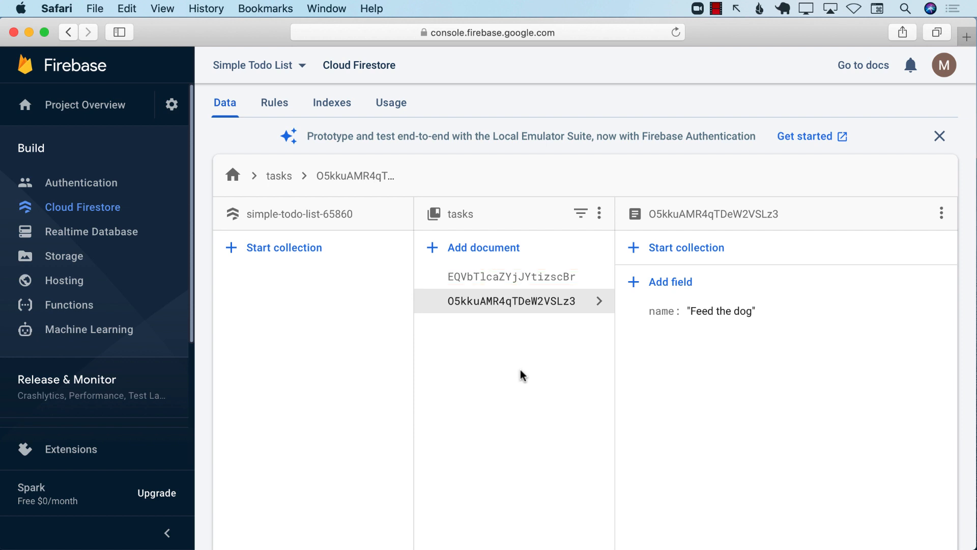
pyautogui.moveTo(510, 364)
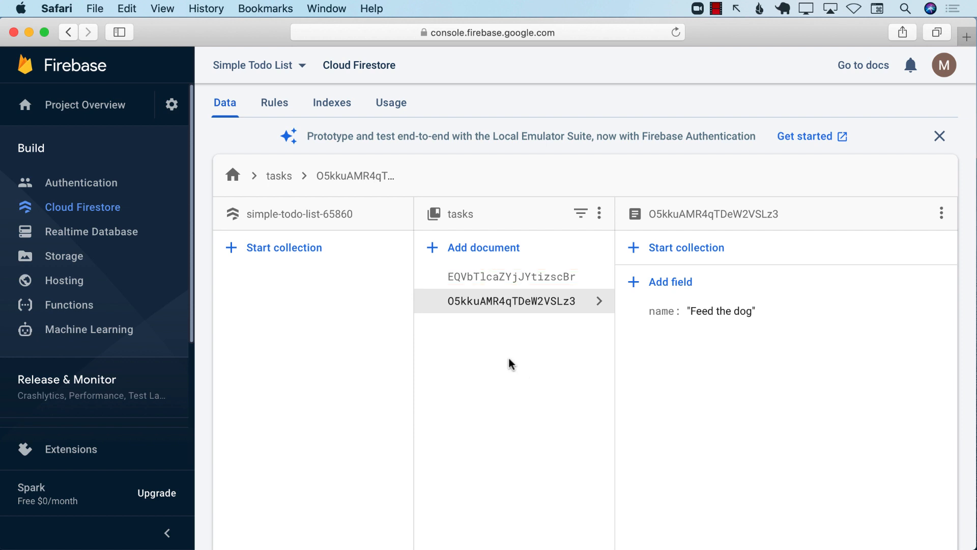
pyautogui.moveTo(514, 275)
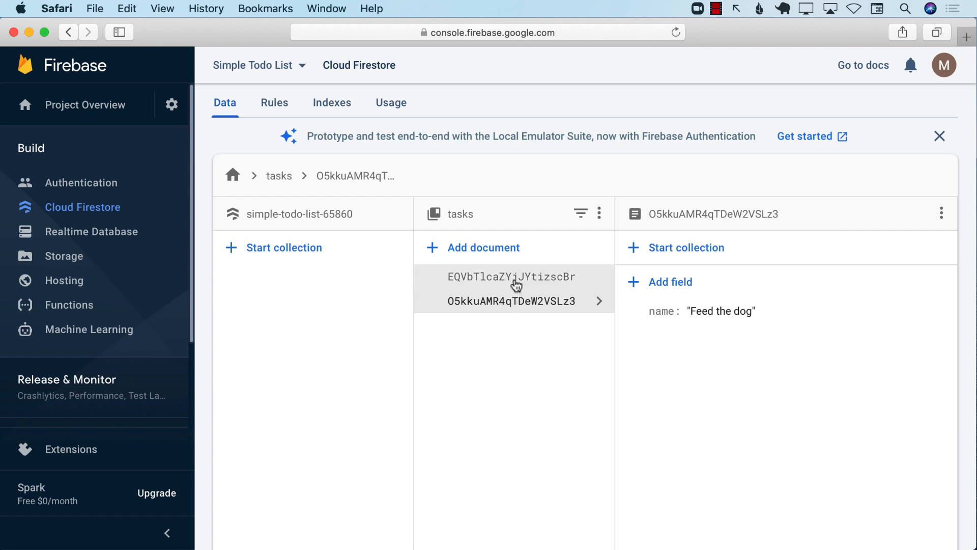
pyautogui.moveTo(514, 279)
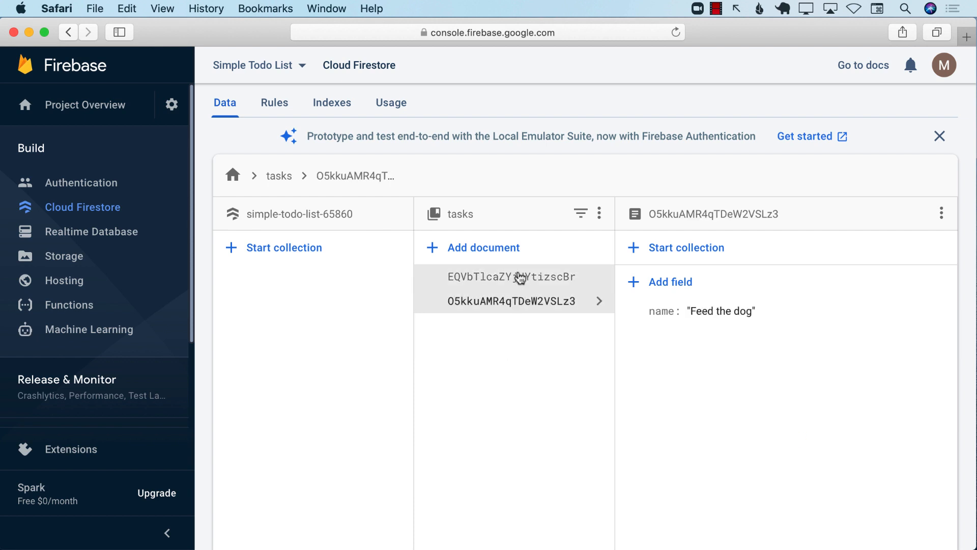
pyautogui.moveTo(511, 302)
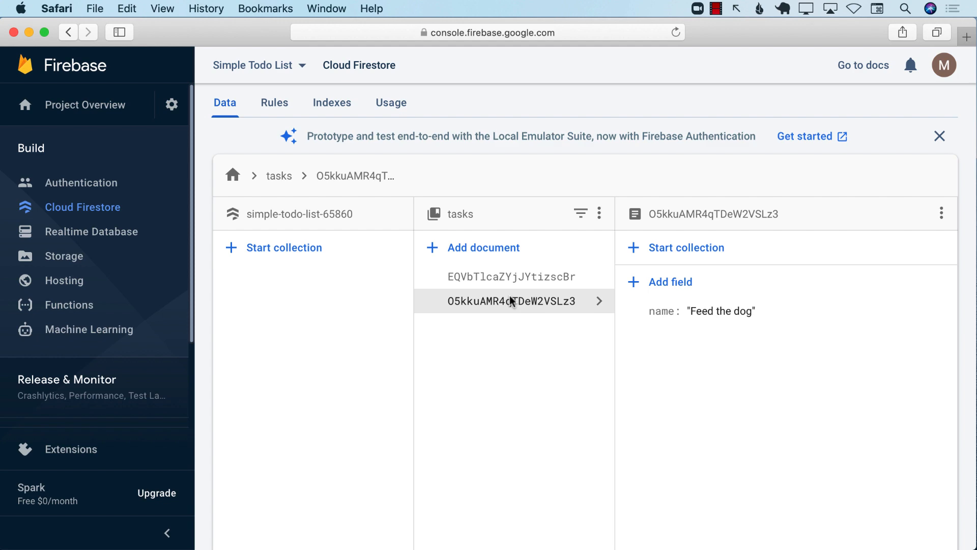
pyautogui.click(510, 276)
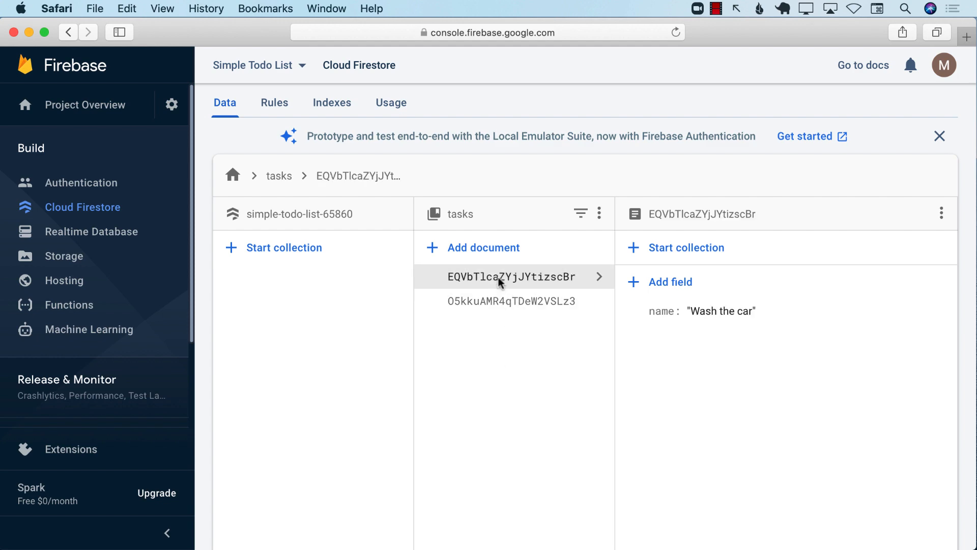
pyautogui.moveTo(490, 343)
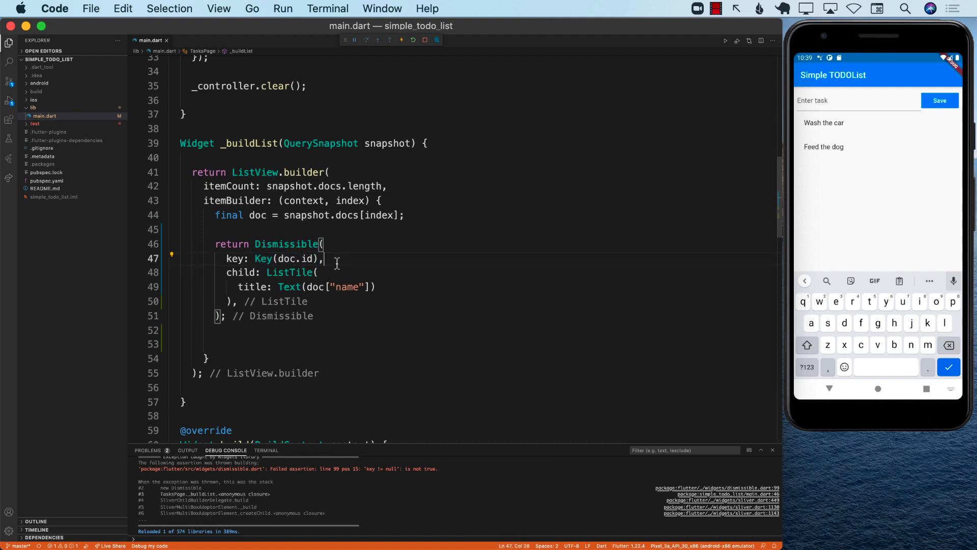
# Step: Add an onDismissed: (direction) handler to the Dismissible
pyautogui.write('dis')
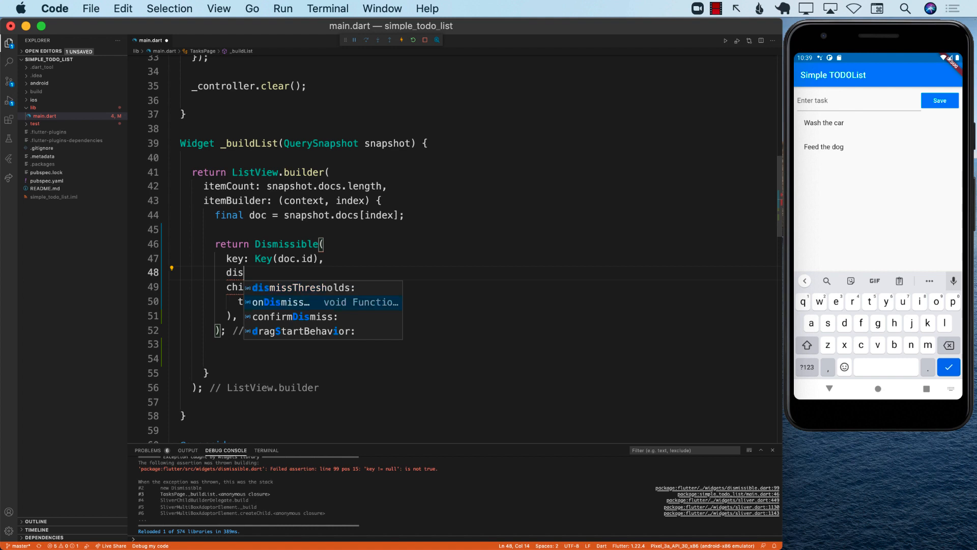
pyautogui.write('onDismissed: (),')
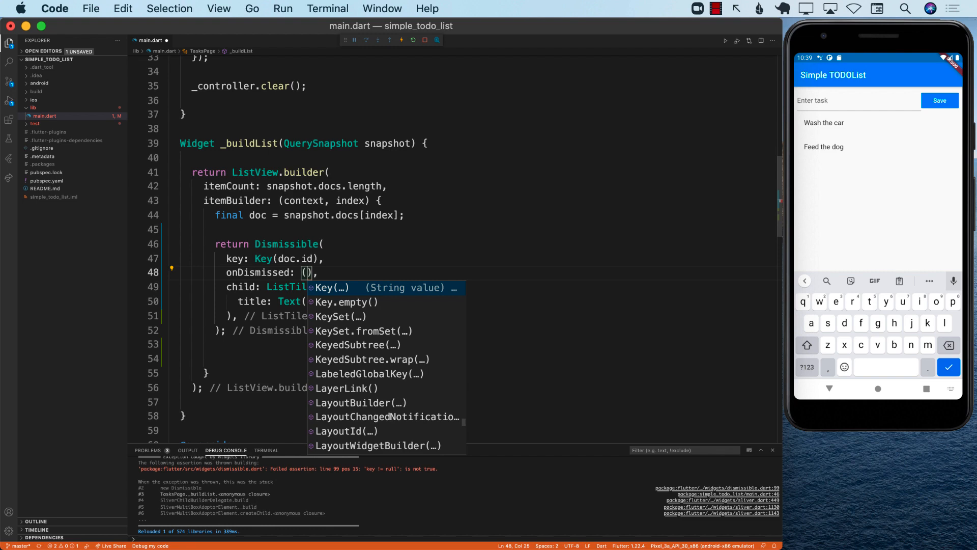
pyautogui.write('direction')
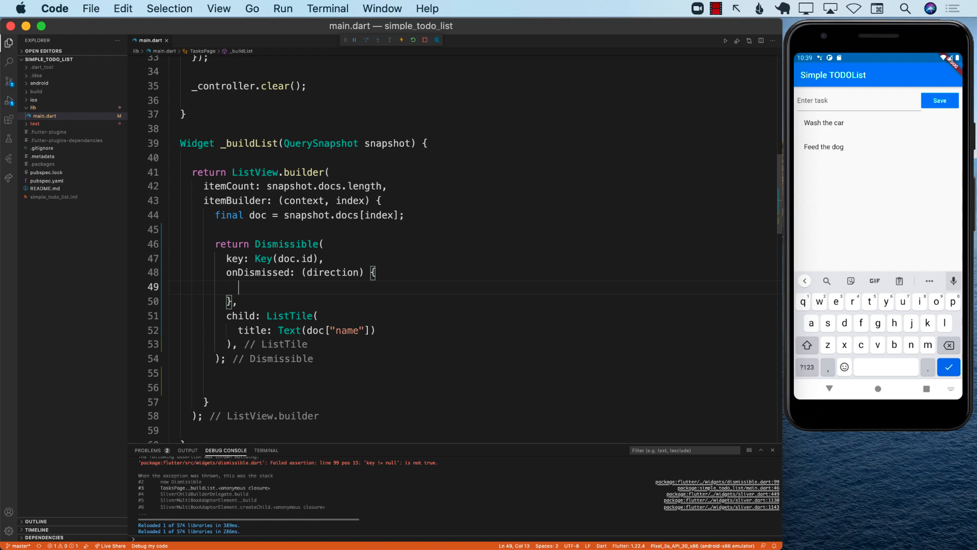
# Step: Write '// delete the doc from the database' and FirebaseFirestore.instance.collection("tasks") inside it
pyautogui.write('// delete the doc f')
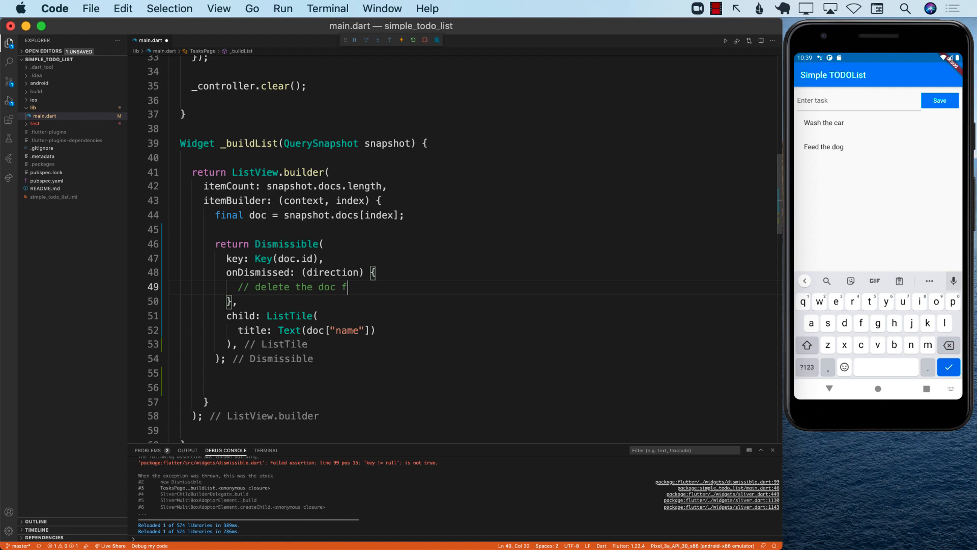
pyautogui.write('rom the databas')
pyautogui.write('Fir')
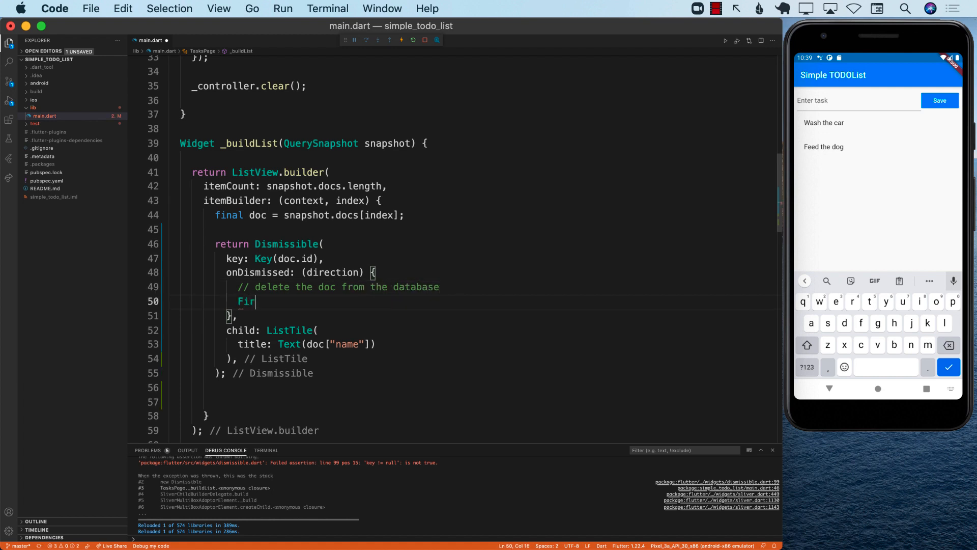
pyautogui.write('ebaseFirestore.instance')
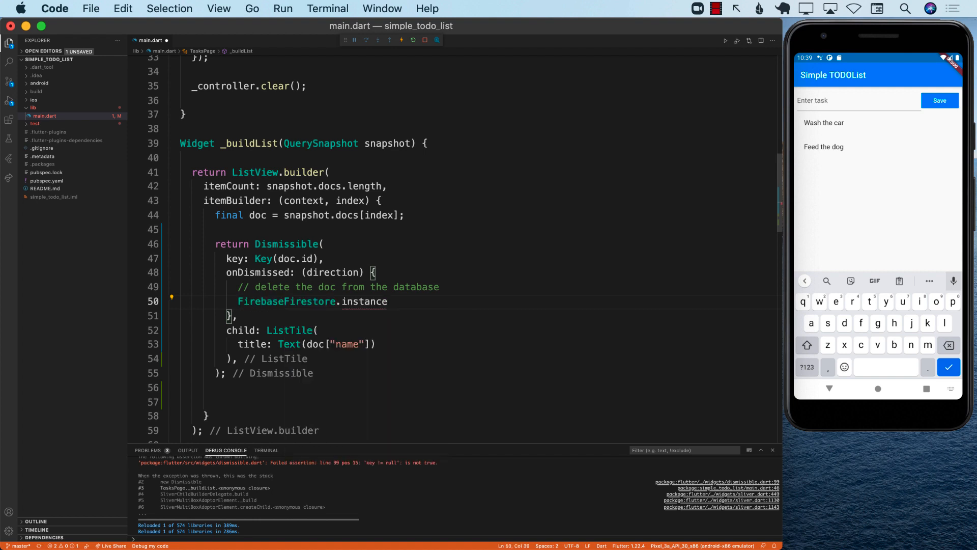
pyautogui.write('.collection(collectionPath)')
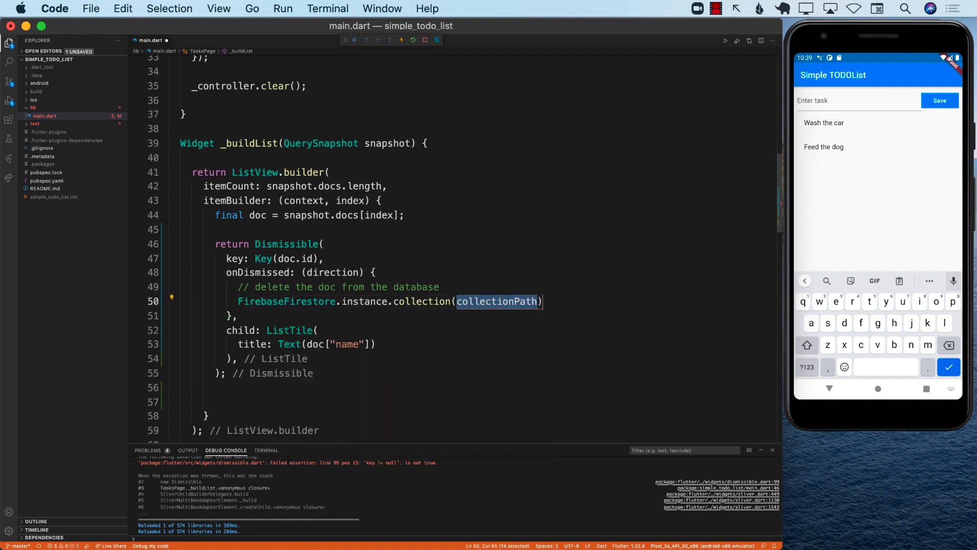
pyautogui.write('"tasks"')
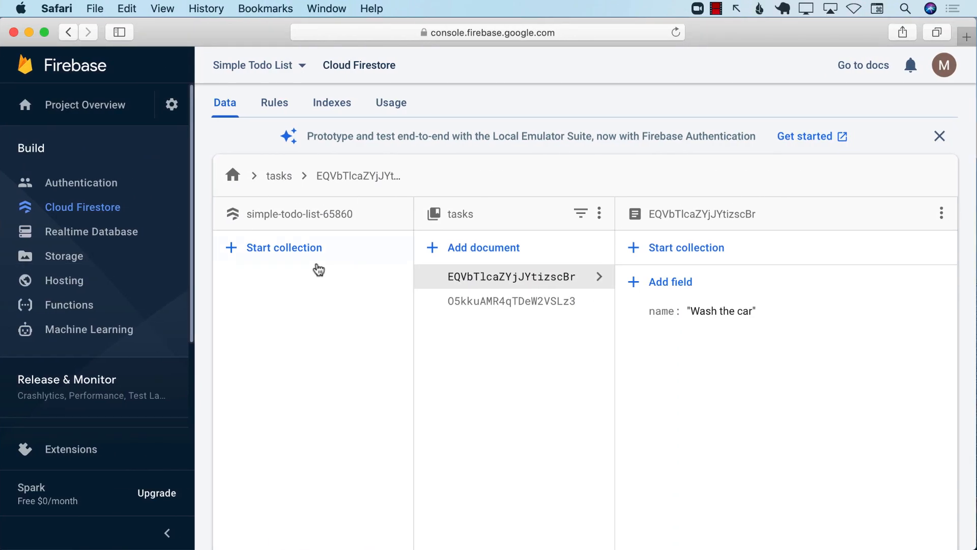
pyautogui.moveTo(460, 223)
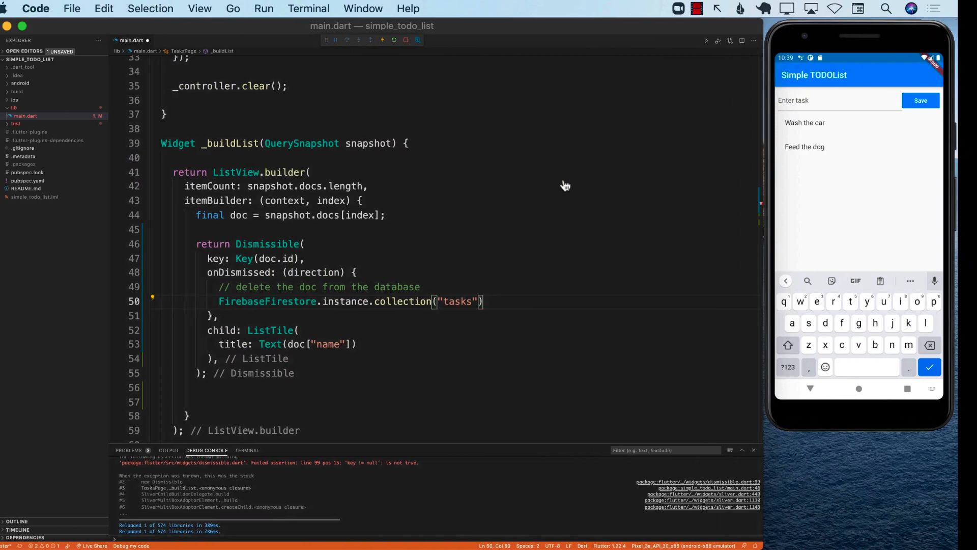
# Step: Chain .doc(doc.id).delete(); onto the tasks collection call in onDismissed
pyautogui.press('Return')
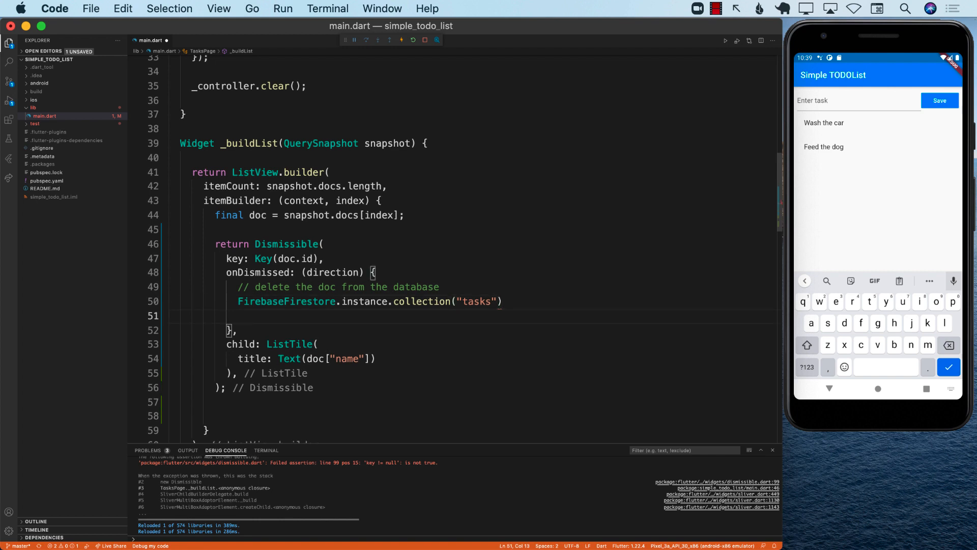
pyautogui.write('.doc(')
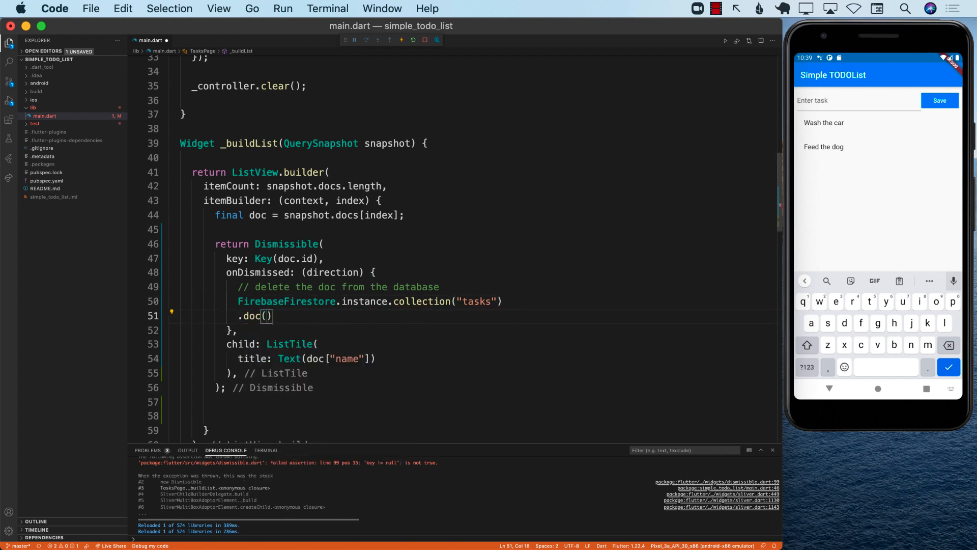
pyautogui.write('doc.id')
pyautogui.write('.delete(')
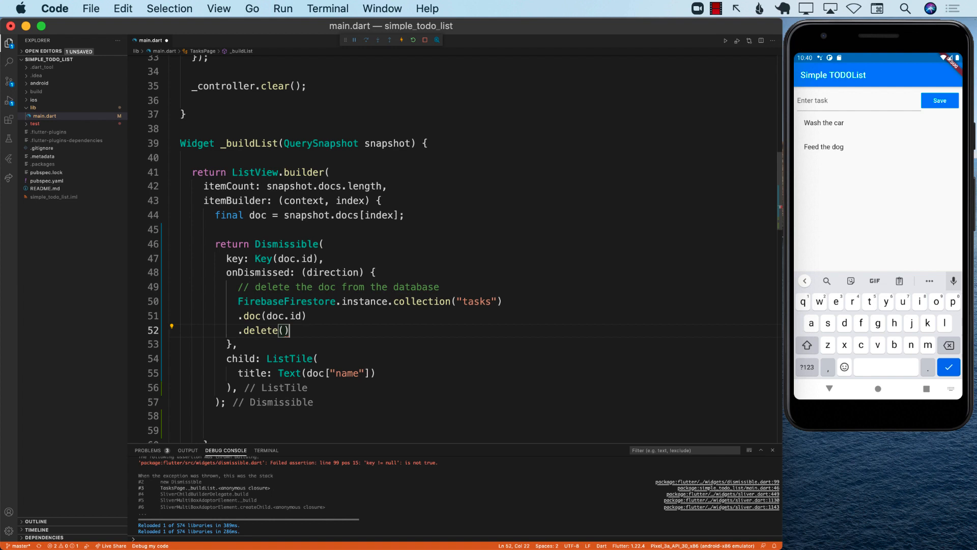
pyautogui.write(';')
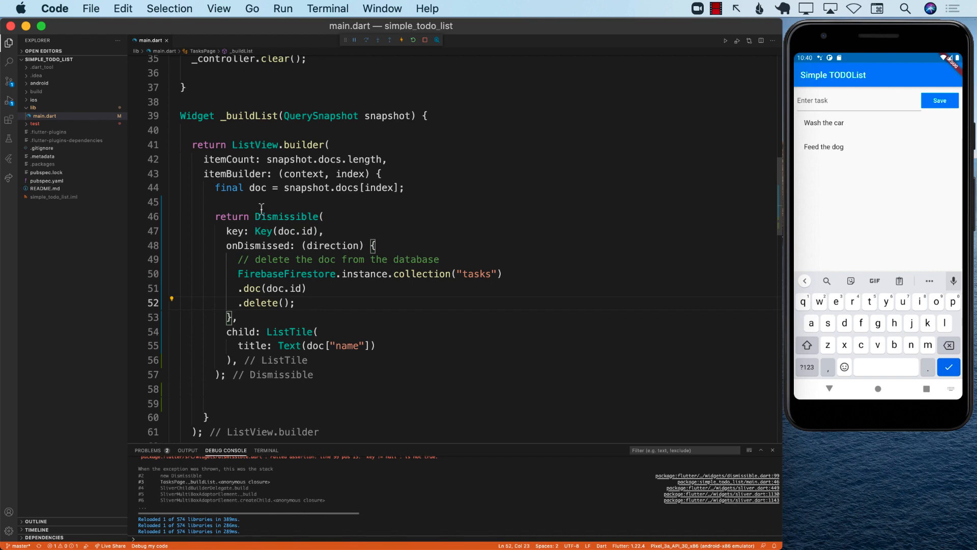
pyautogui.scroll(-3)
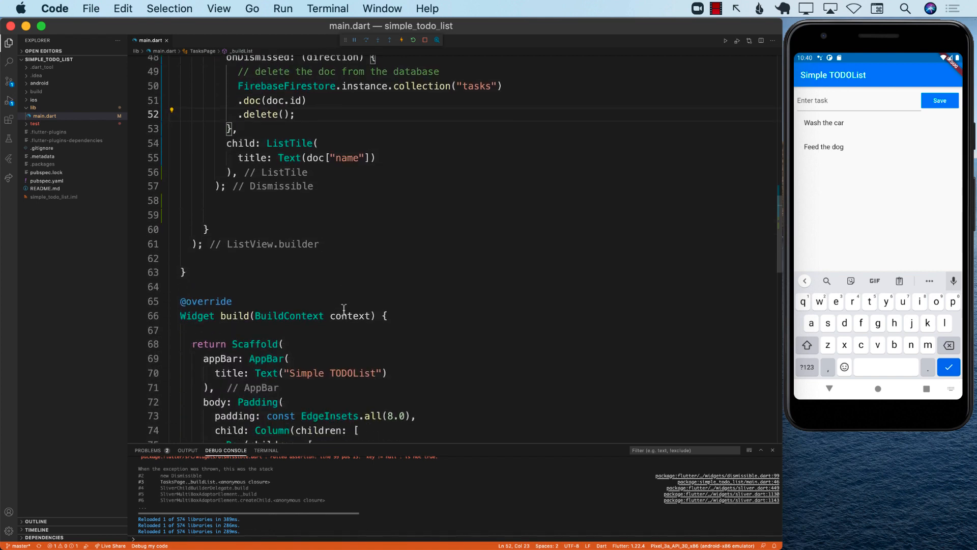
pyautogui.scroll(-3)
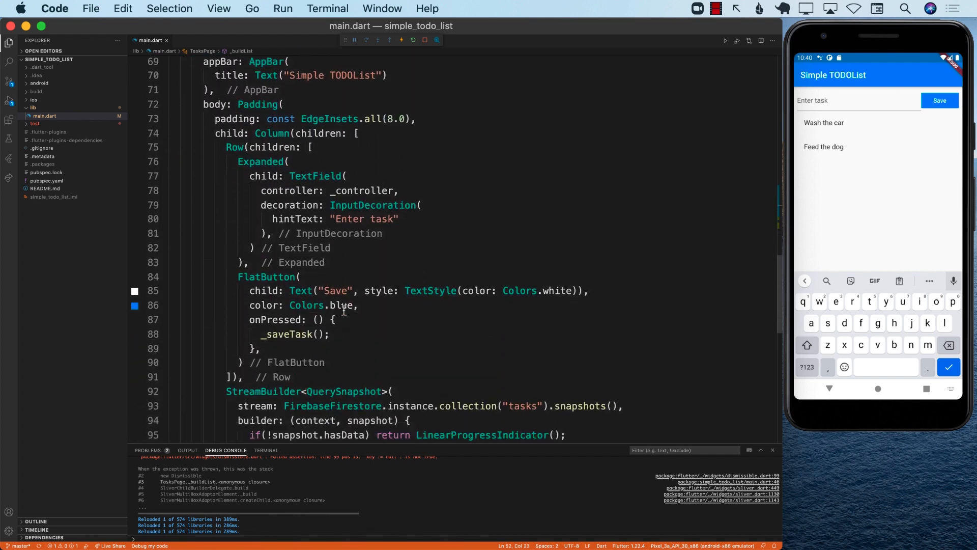
pyautogui.scroll(-3)
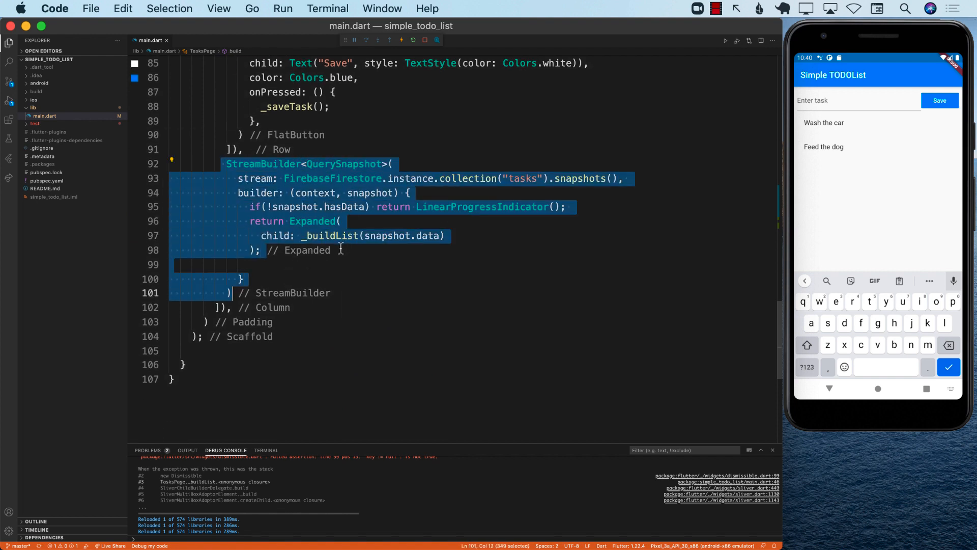
pyautogui.moveTo(466, 193)
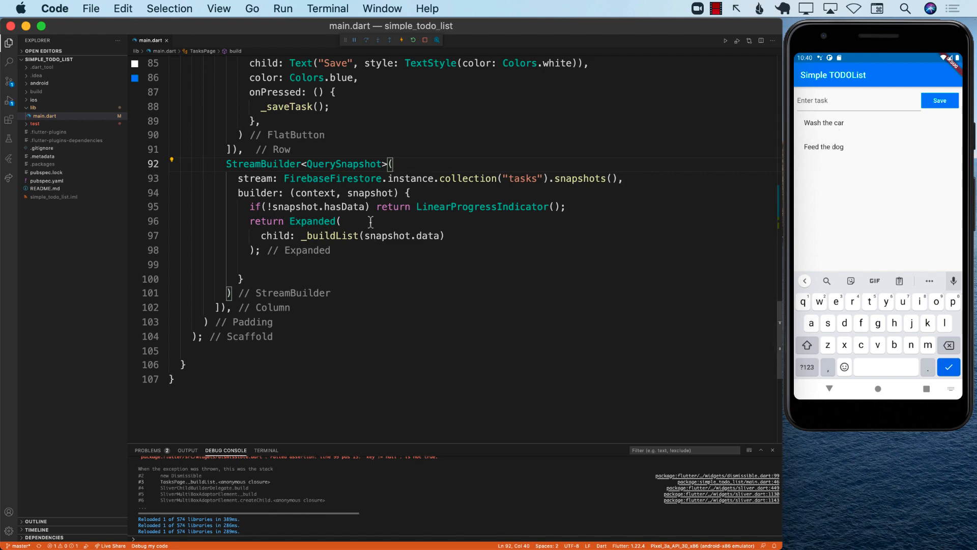
pyautogui.scroll(3)
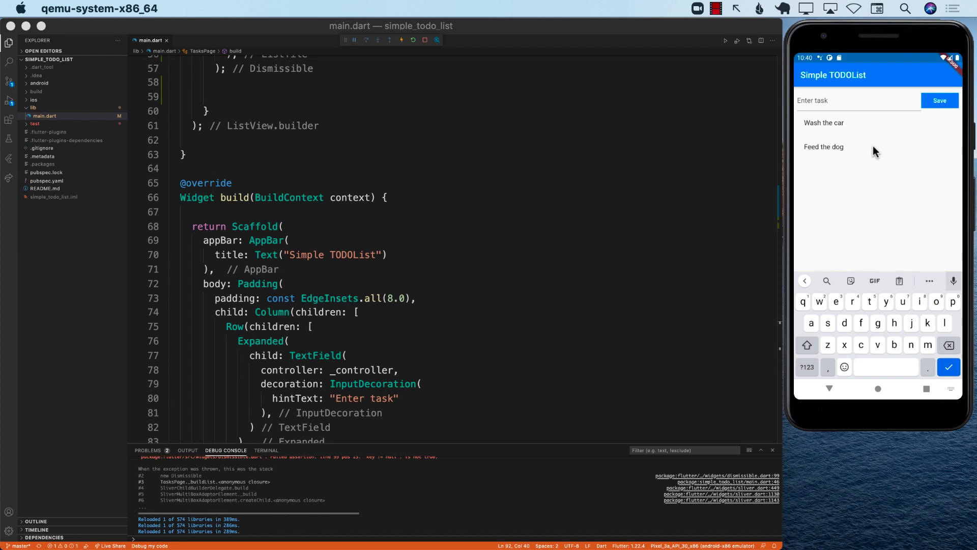
pyautogui.scroll(3)
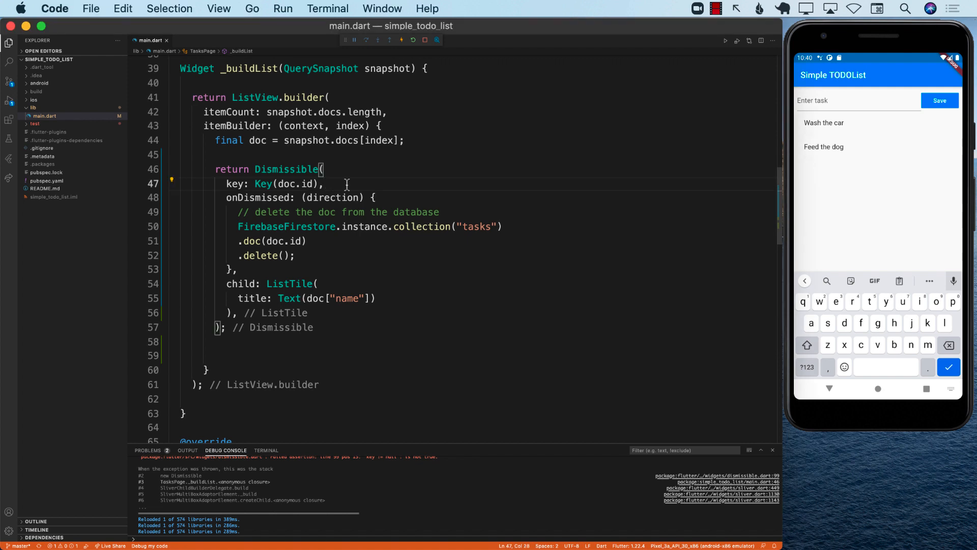
# Step: Add background: Container(color: Colors.red) to the Dismissible
pyautogui.write('co')
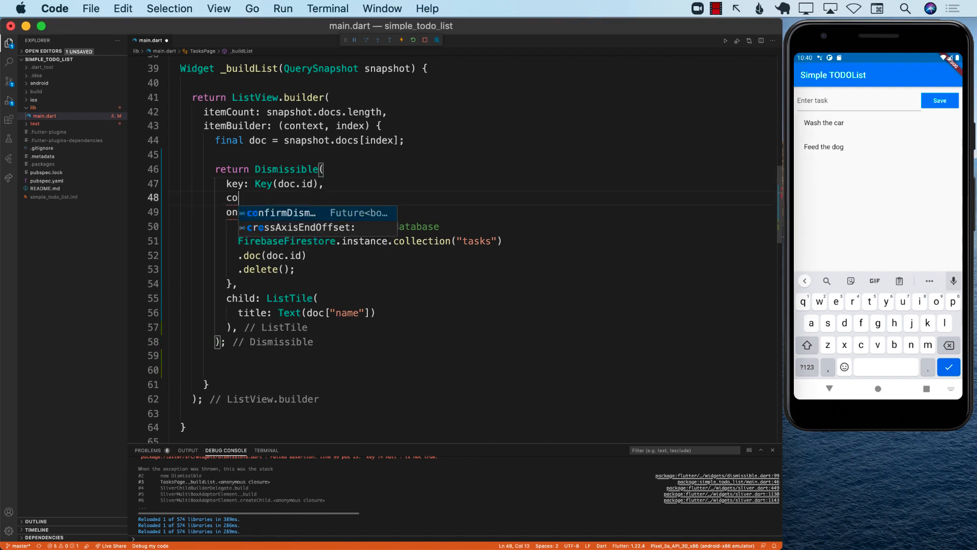
pyautogui.write('background: C,')
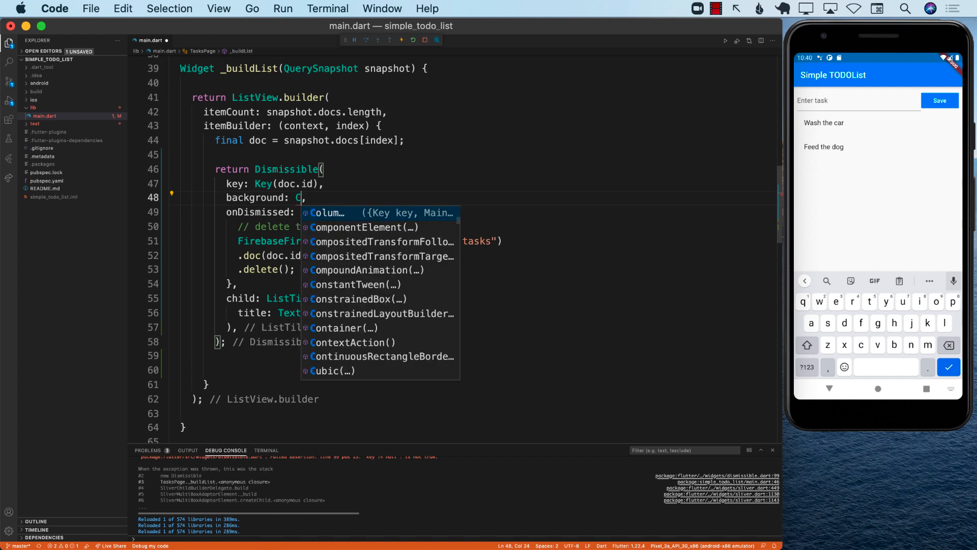
pyautogui.write('ontainer')
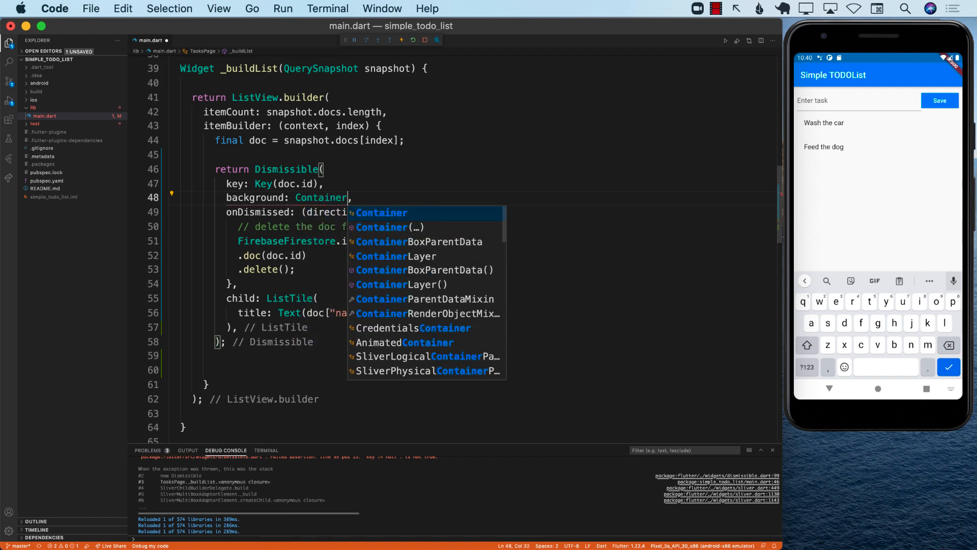
pyautogui.click(382, 227)
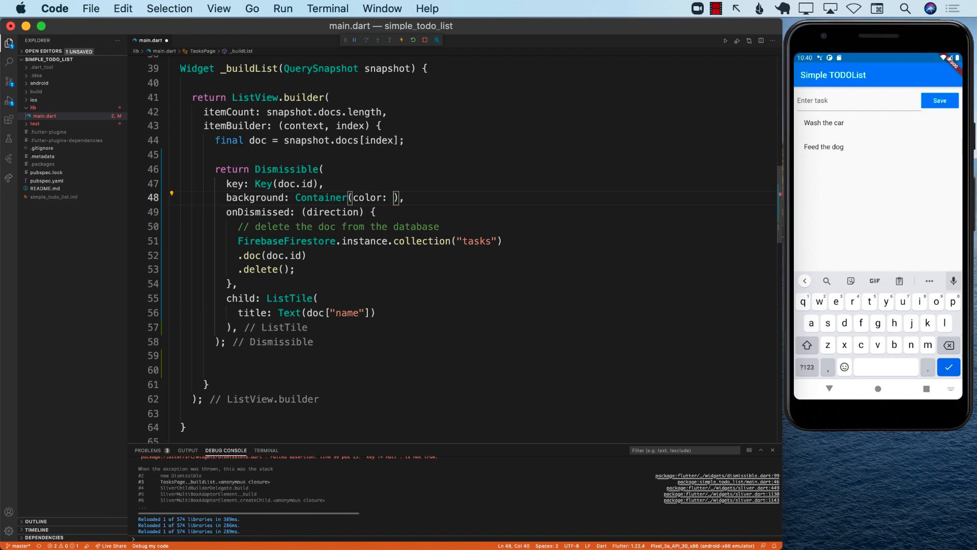
pyautogui.write('Colors.red')
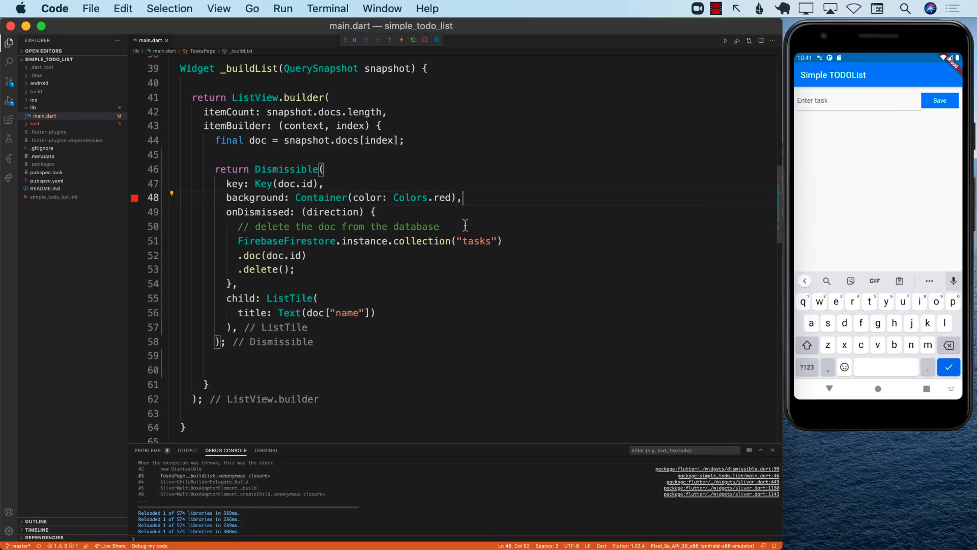
pyautogui.click(464, 226)
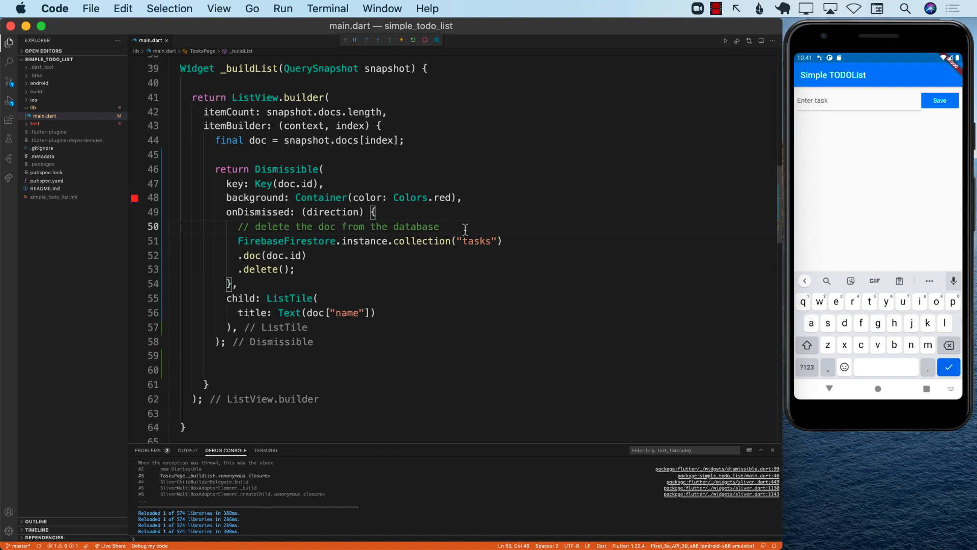
pyautogui.moveTo(459, 227)
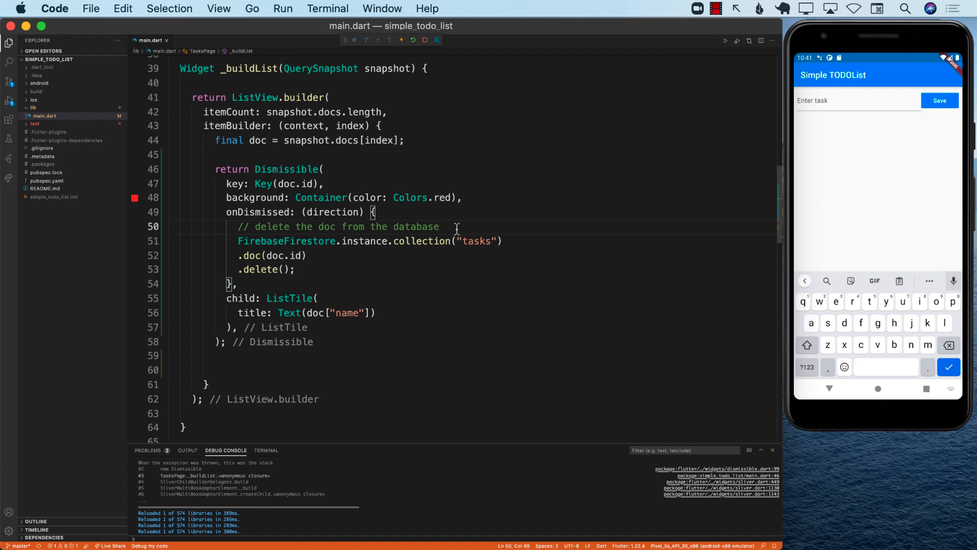
pyautogui.moveTo(376, 270)
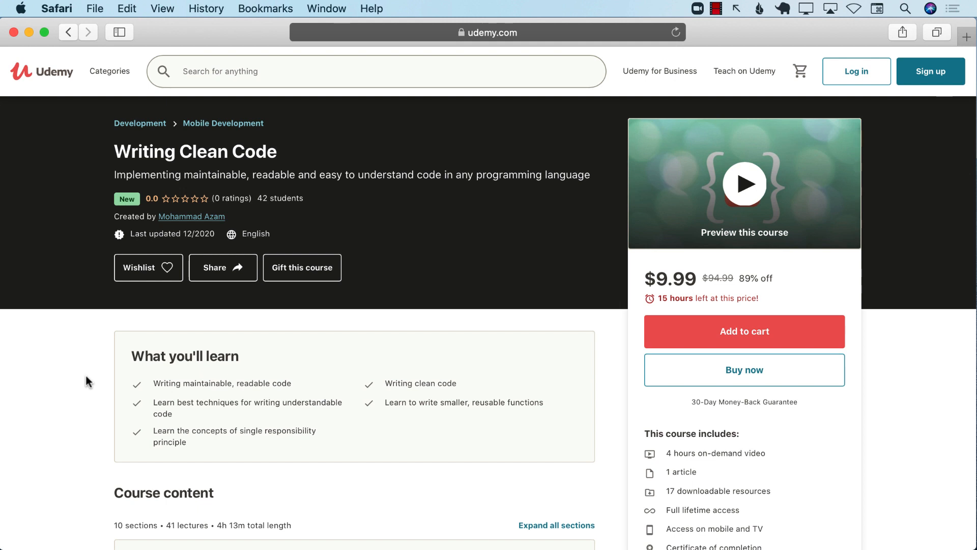
pyautogui.scroll(-3)
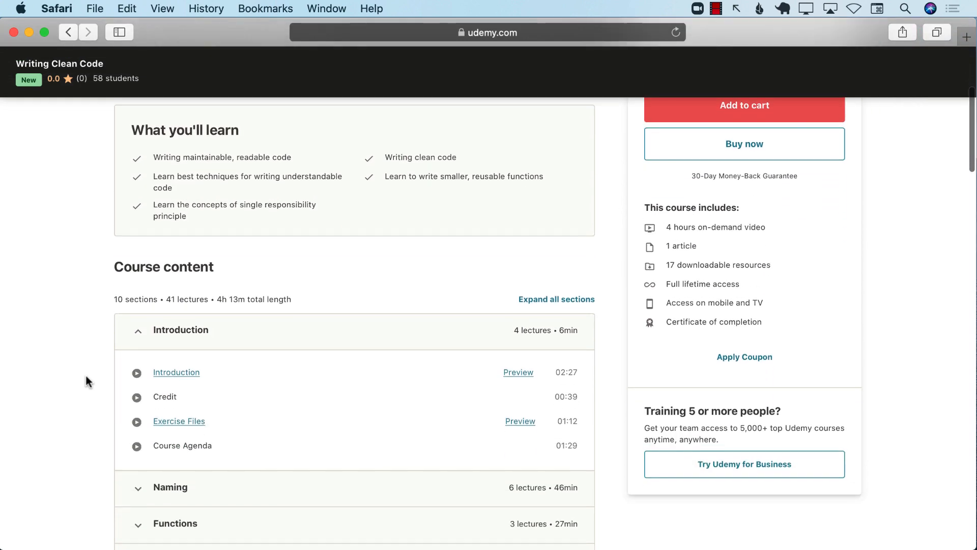
pyautogui.scroll(-3)
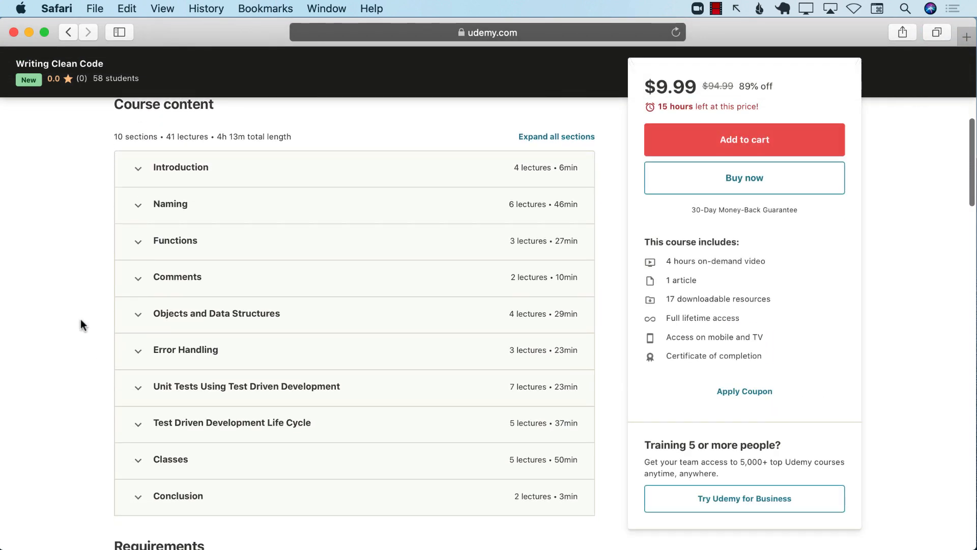
pyautogui.scroll(-3)
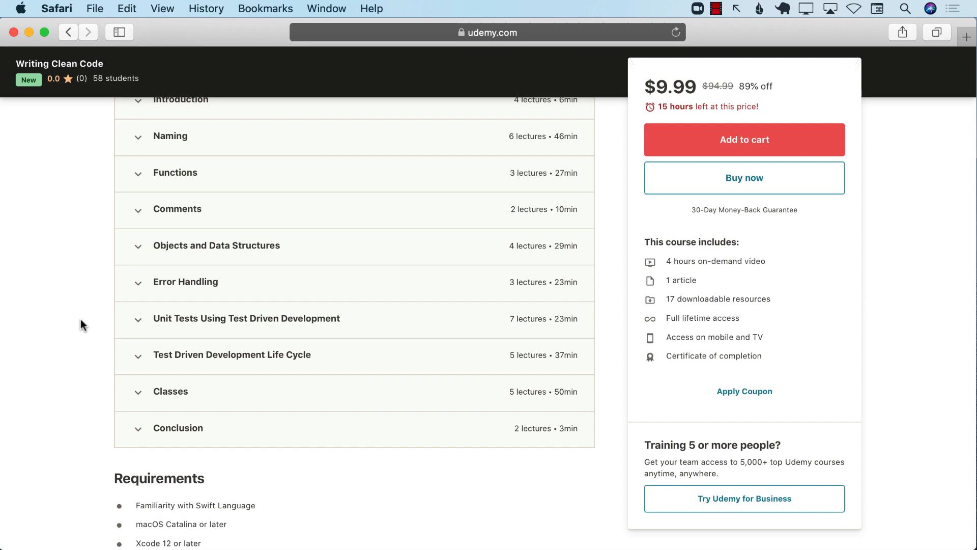
pyautogui.scroll(3)
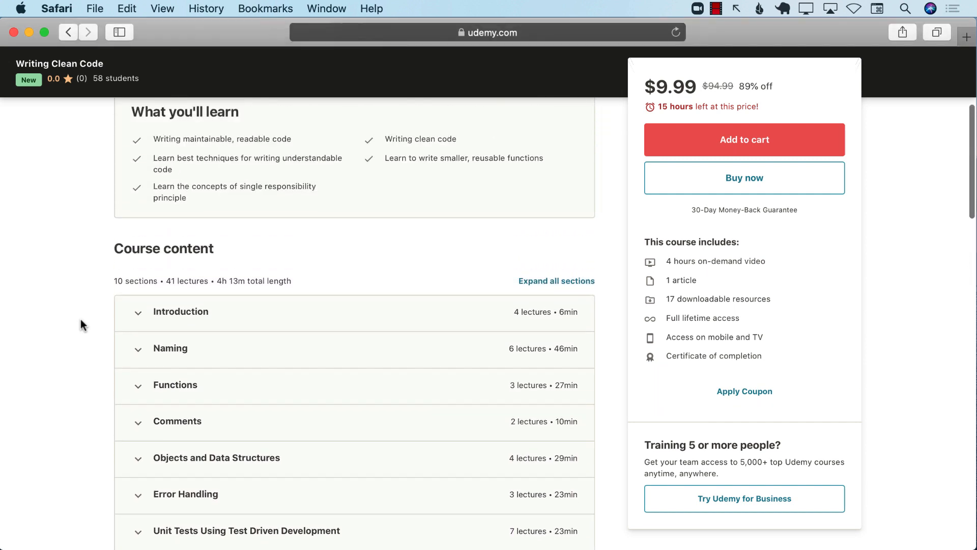
pyautogui.scroll(3)
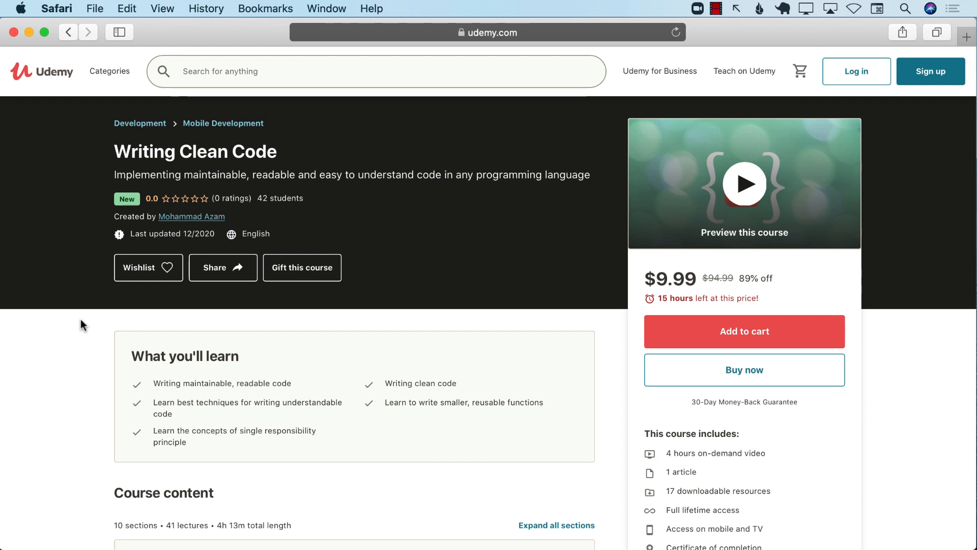
pyautogui.moveTo(73, 377)
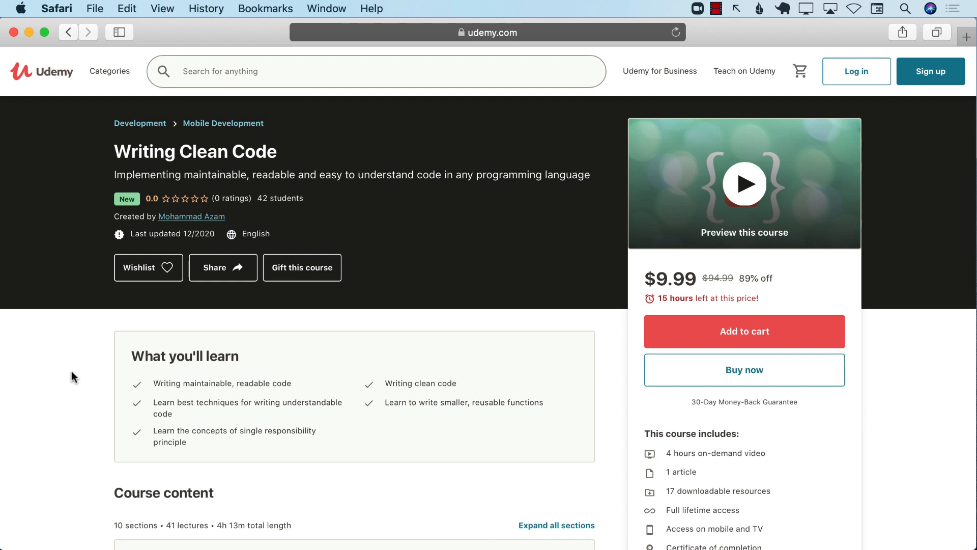